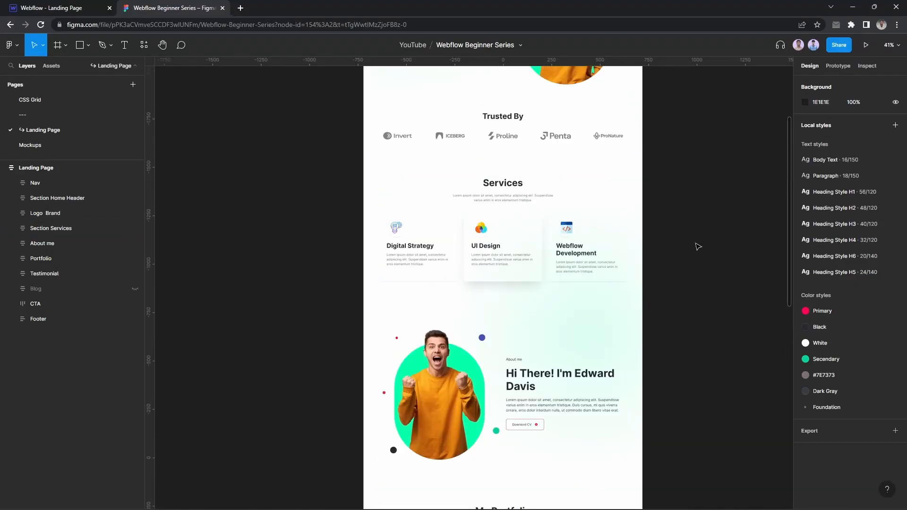
# Scroll the Figma canvas down to the landing page's About me section.
pyautogui.scroll(-3)
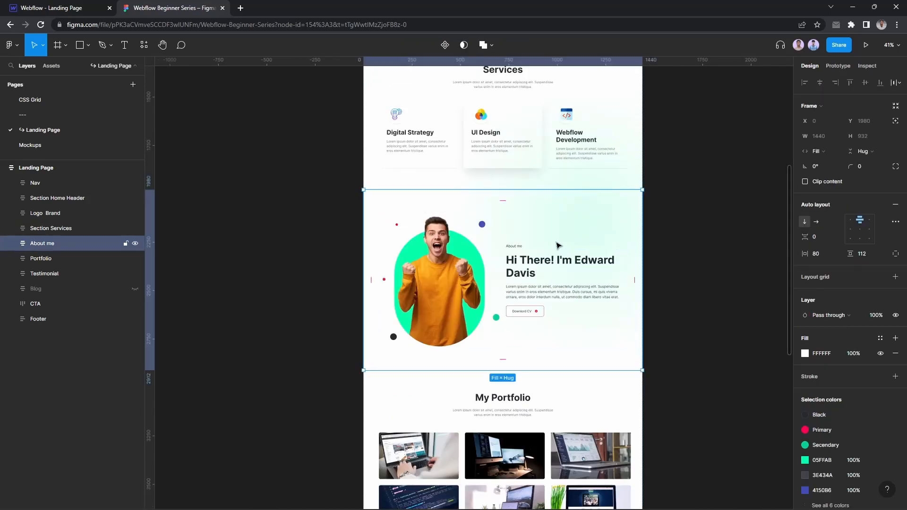
pyautogui.moveTo(327, 180)
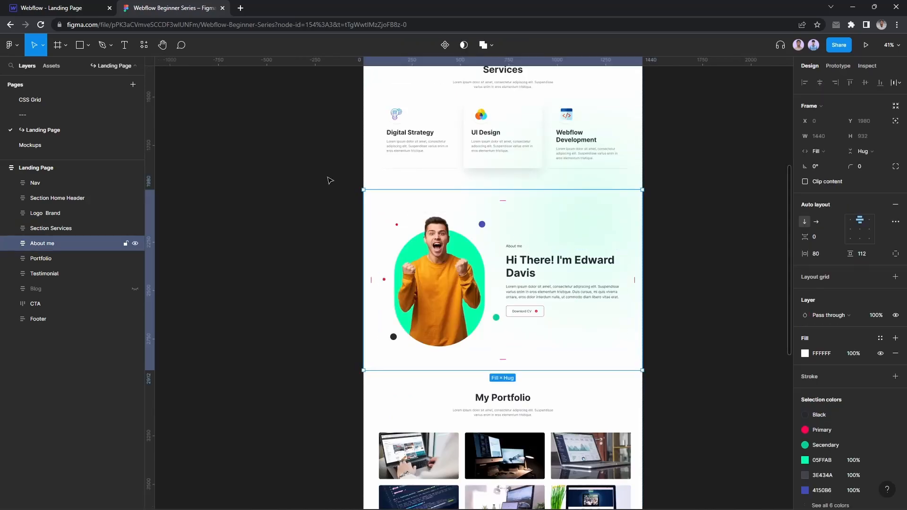
# Add a new block at the end of the Webflow page as a Section classed Section.
pyautogui.click(55, 7)
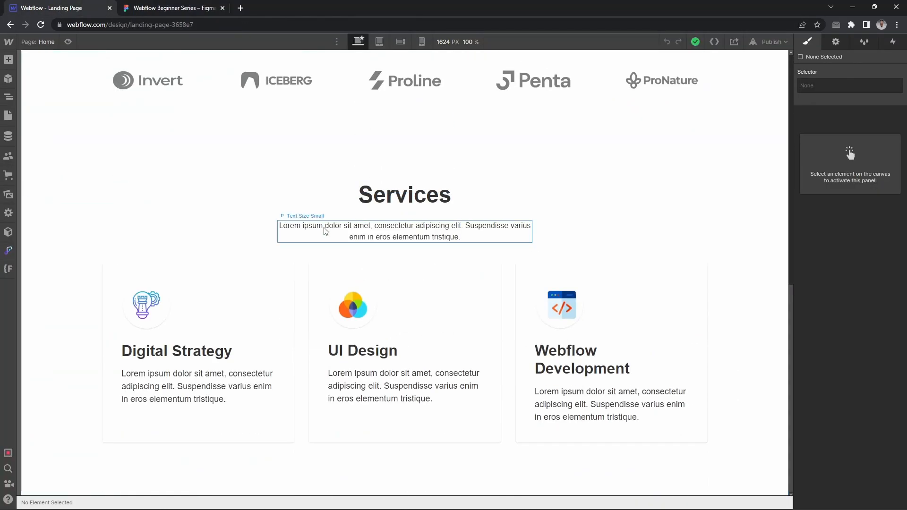
pyautogui.click(8, 96)
pyautogui.write('di')
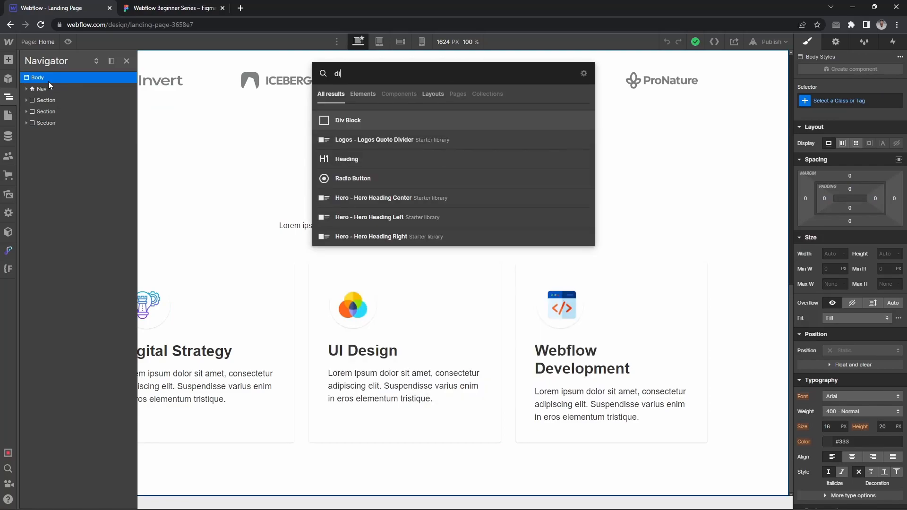
pyautogui.click(347, 120)
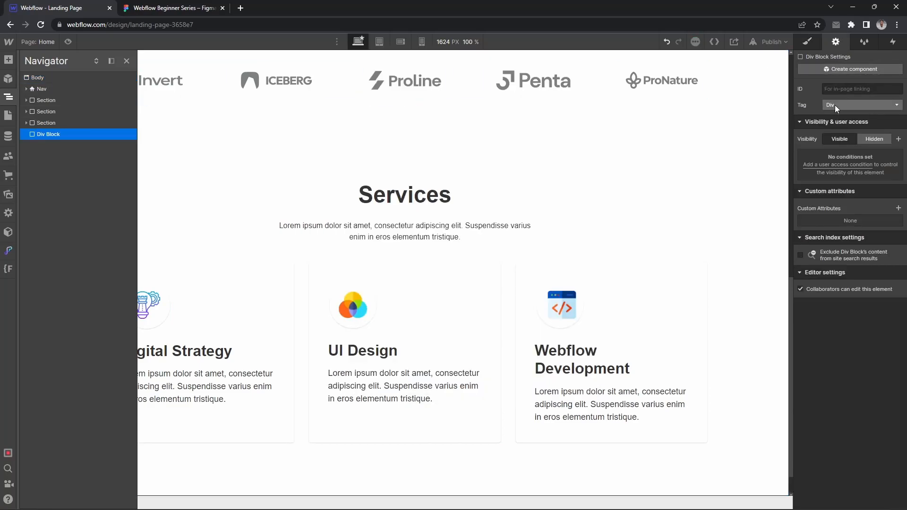
pyautogui.click(48, 134)
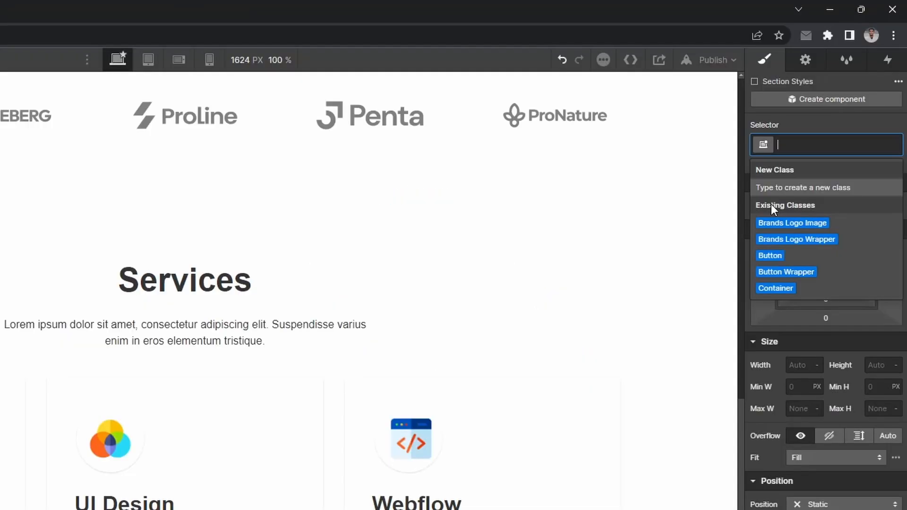
pyautogui.write('Section')
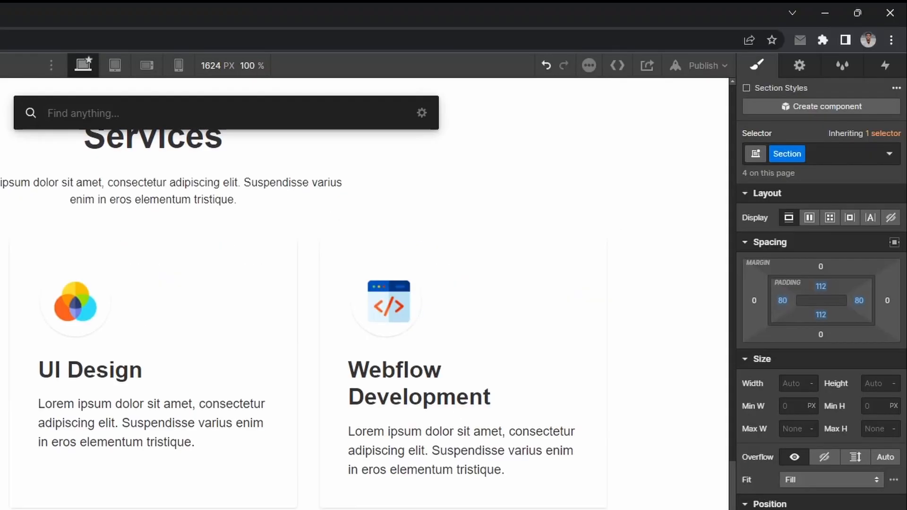
# Put a Container inside the section holding an About Wrapper div block.
pyautogui.write('Cont')
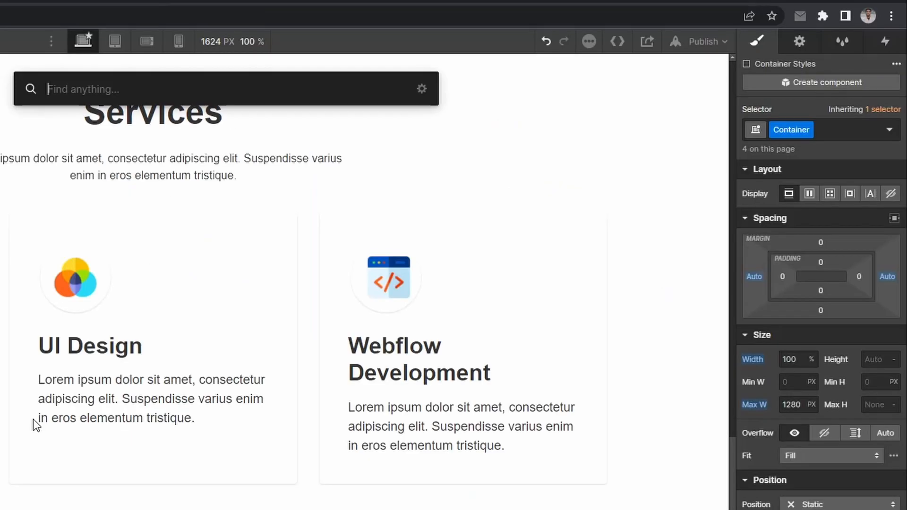
pyautogui.click(820, 129)
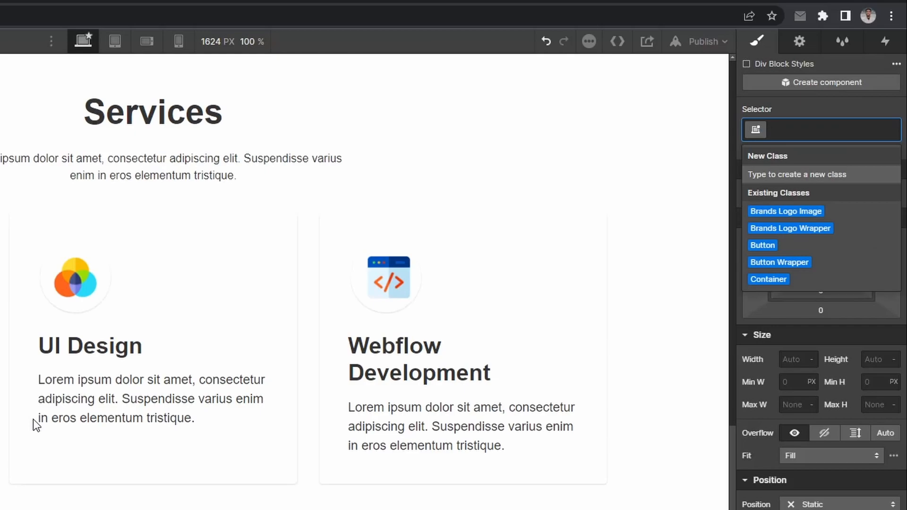
pyautogui.write('About Wrapper')
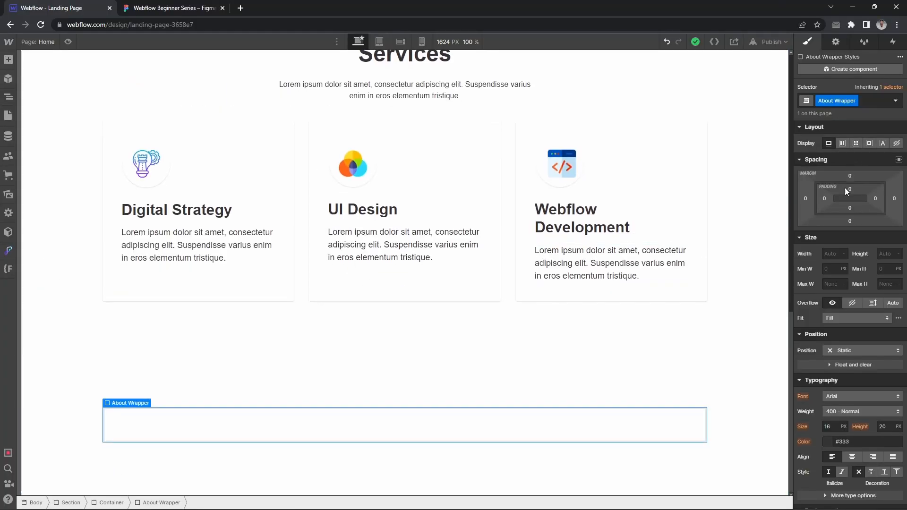
pyautogui.click(170, 7)
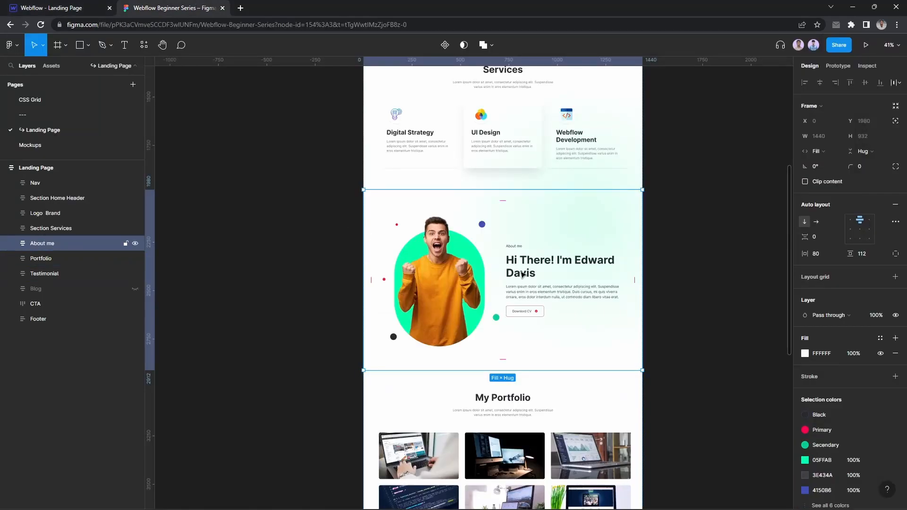
# Drill into the About me frame and inspect the Header content and Header wrapper layers.
pyautogui.doubleClick(560, 266)
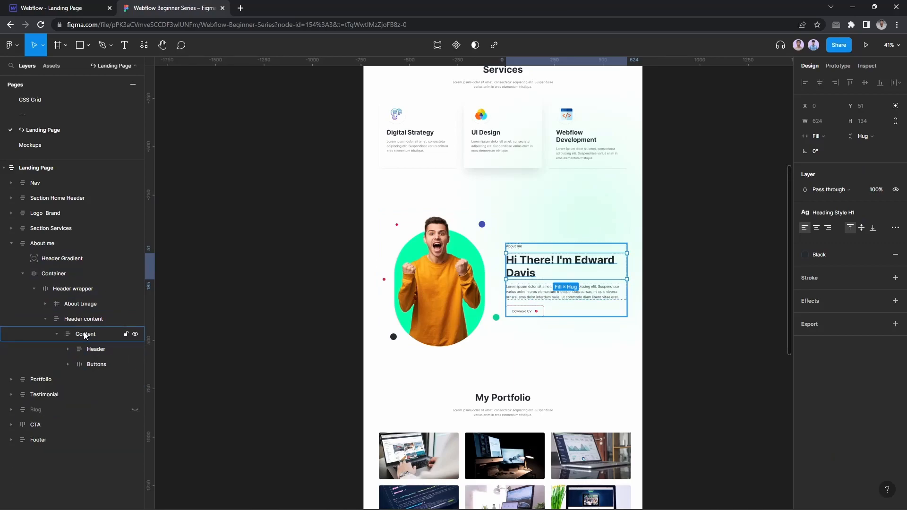
pyautogui.click(83, 319)
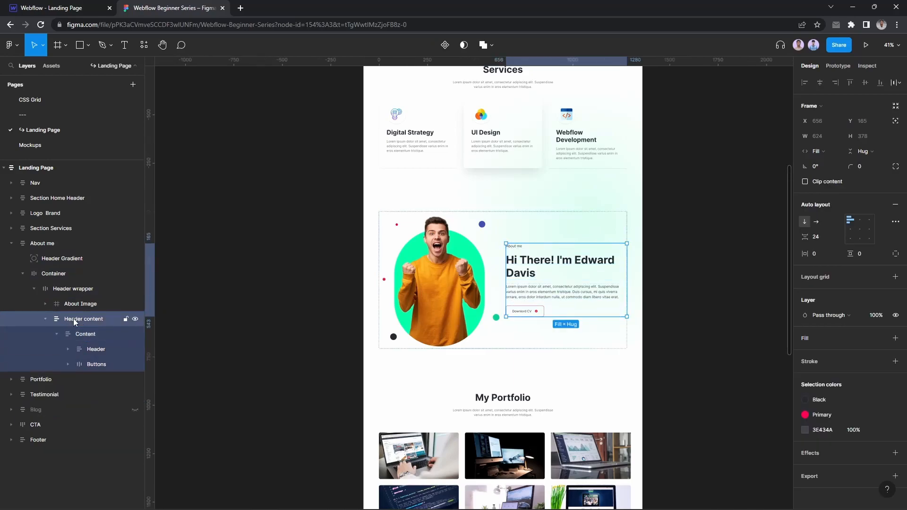
pyautogui.click(74, 288)
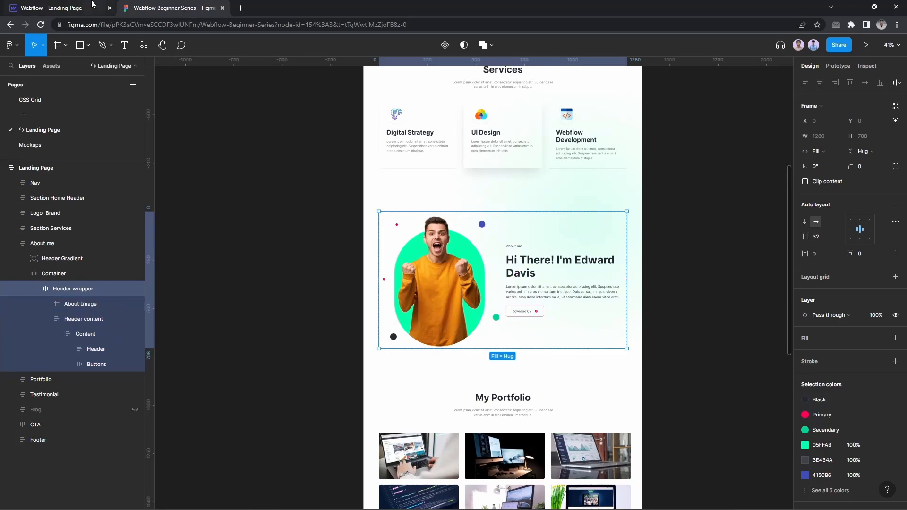
# Make About Wrapper a grid with 32 px gaps and a single row.
pyautogui.click(49, 7)
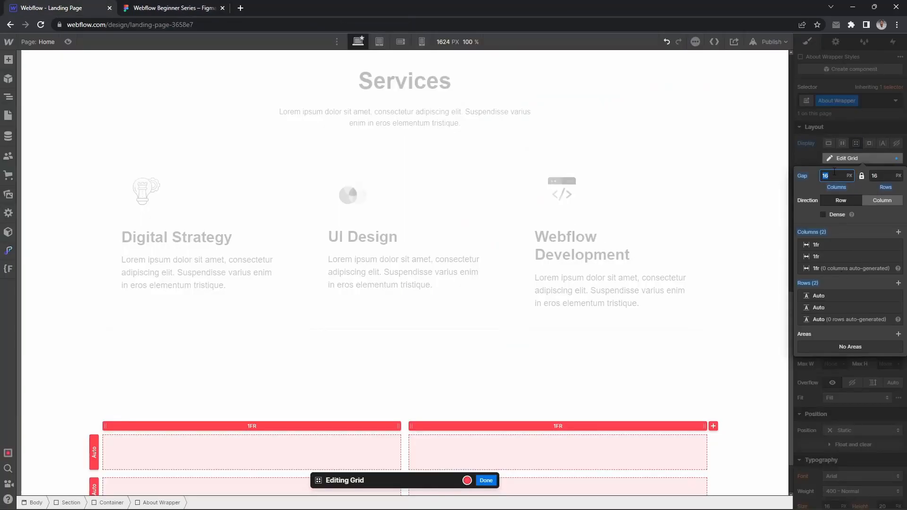
pyautogui.write('32')
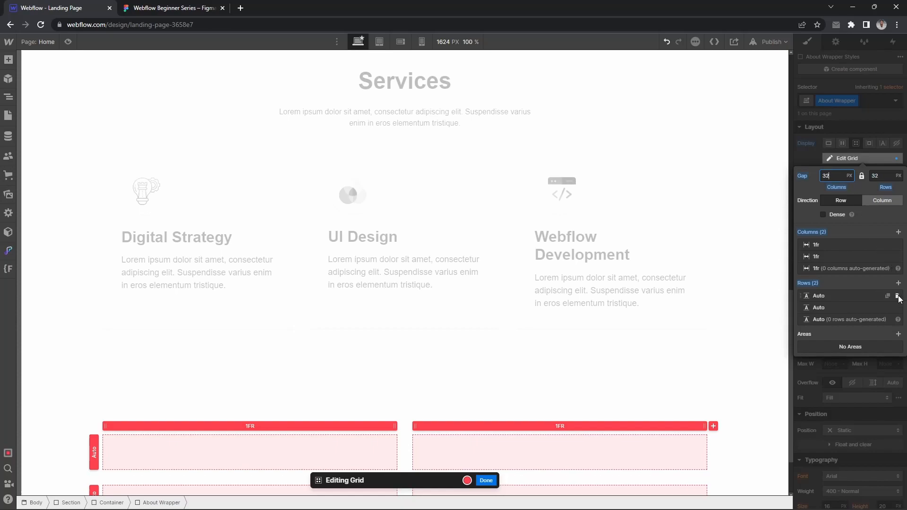
pyautogui.click(898, 295)
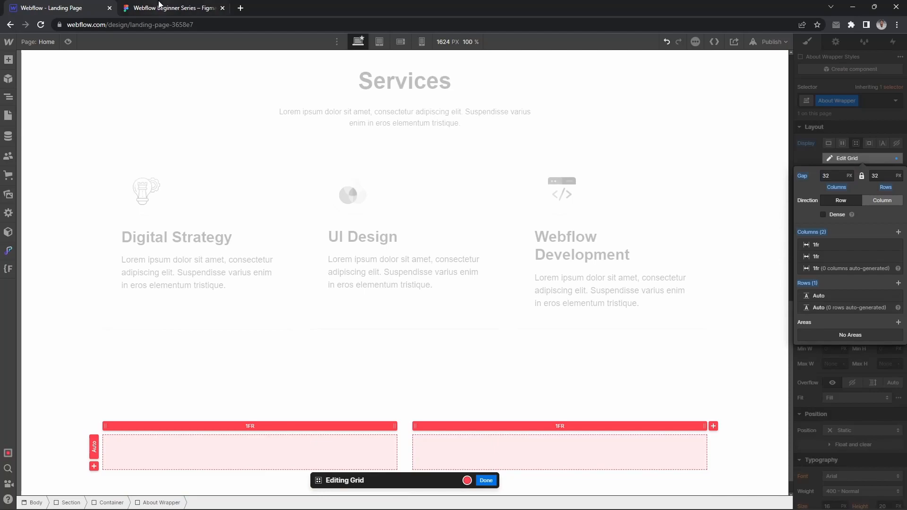
pyautogui.click(170, 7)
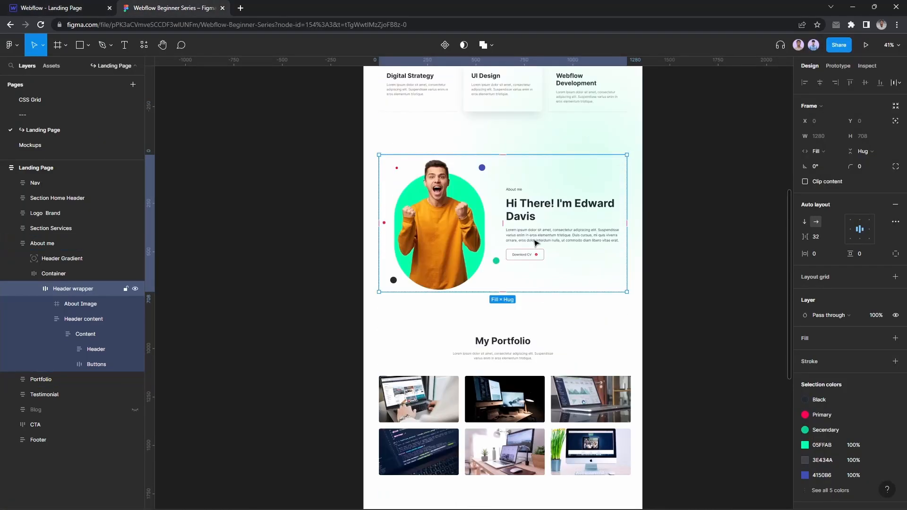
pyautogui.click(52, 7)
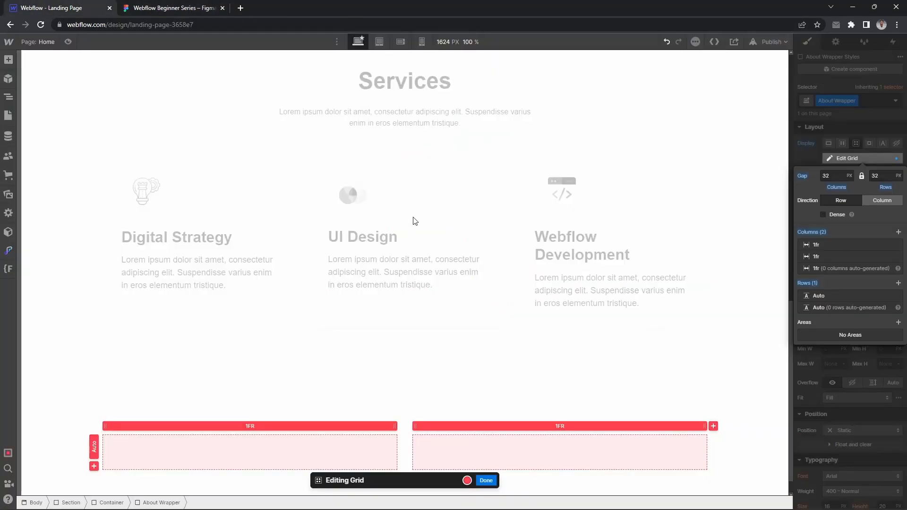
pyautogui.click(485, 480)
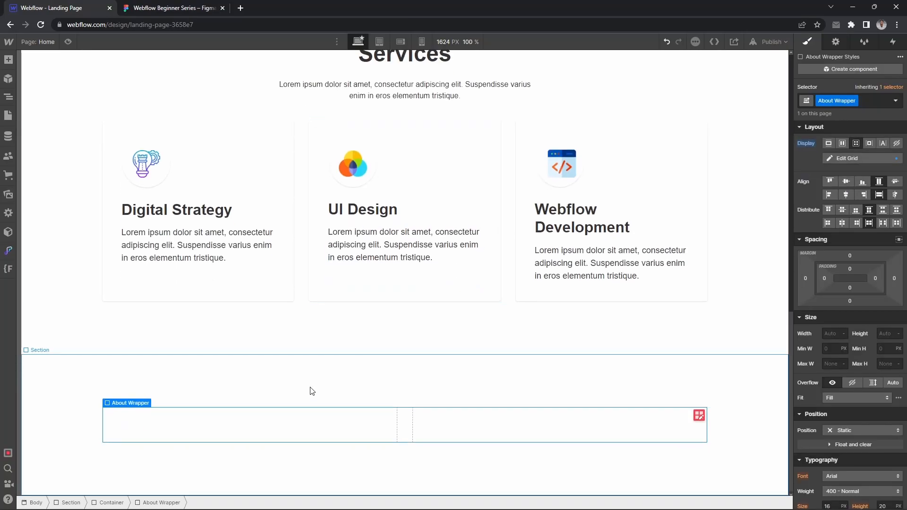
# Insert a Figure in the first grid cell containing the portrait image.
pyautogui.write('div')
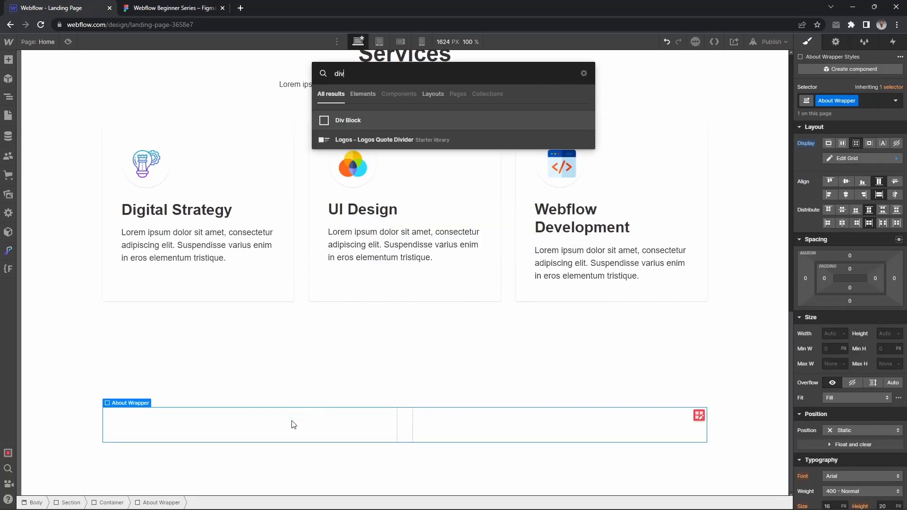
pyautogui.click(348, 121)
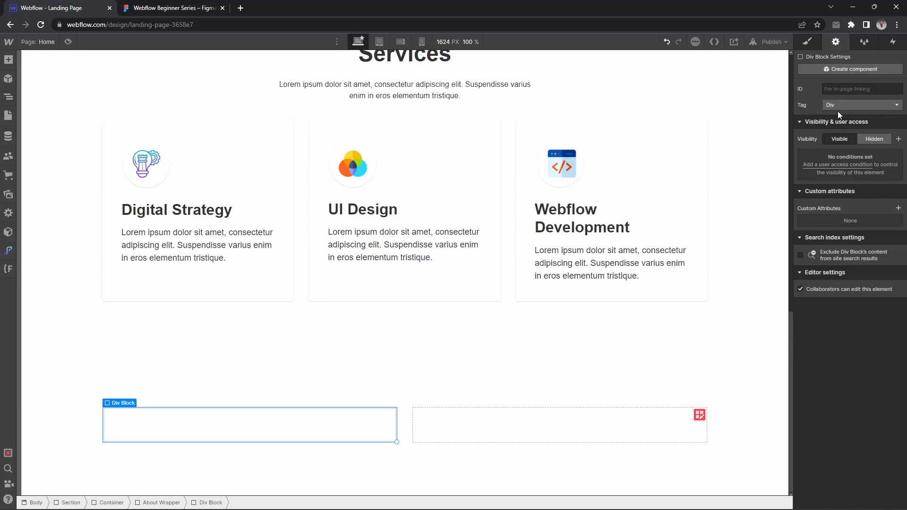
pyautogui.click(860, 105)
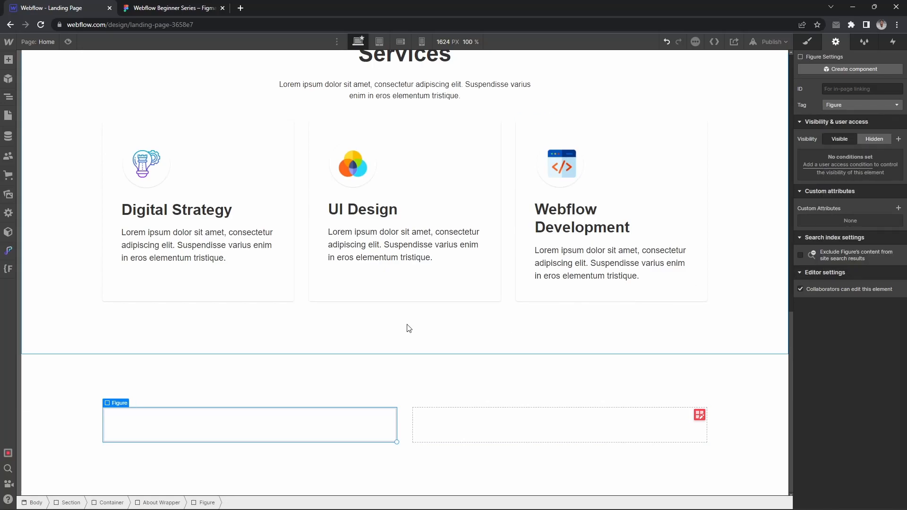
pyautogui.click(807, 41)
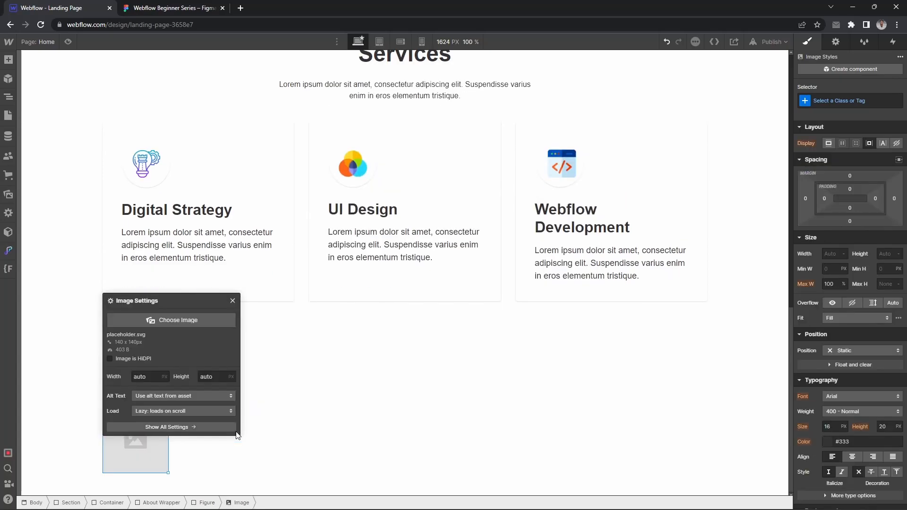
pyautogui.click(171, 320)
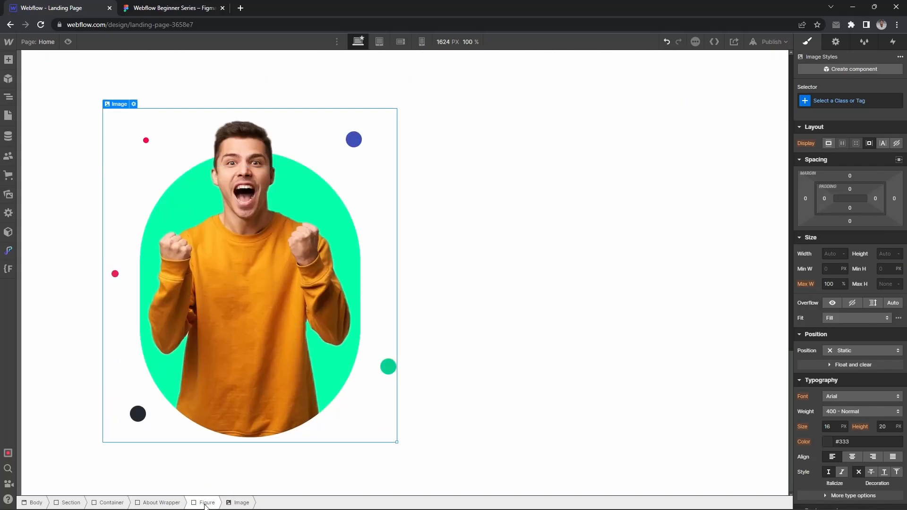
# Class the figure About Image Wrapper and add an empty div block beside it.
pyautogui.click(207, 503)
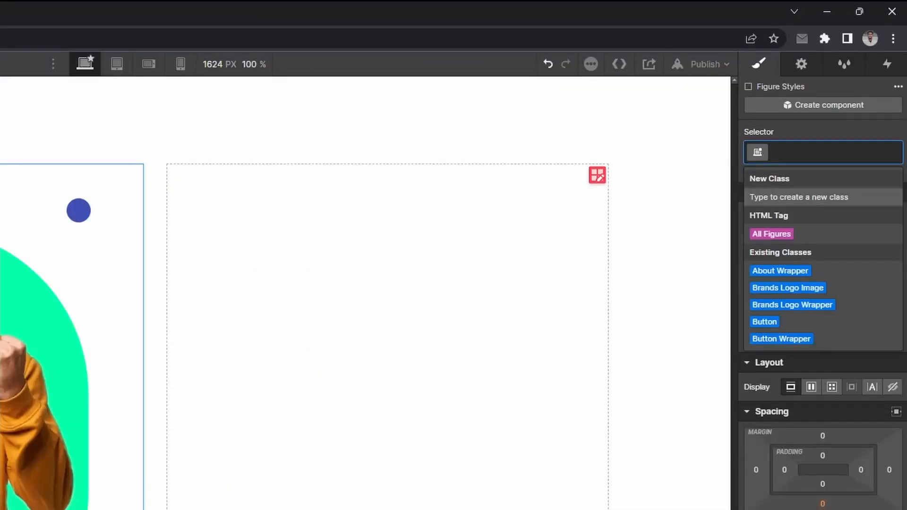
pyautogui.write('About Image')
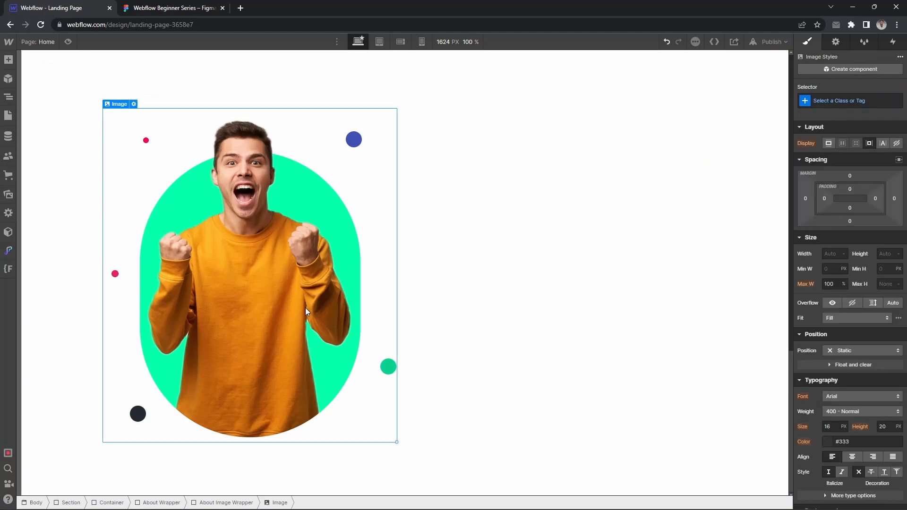
pyautogui.write('Ab')
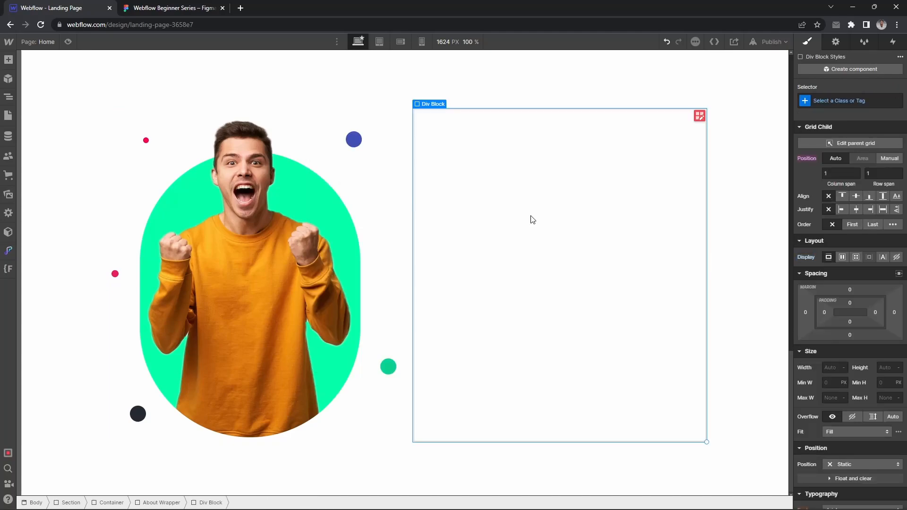
pyautogui.click(172, 7)
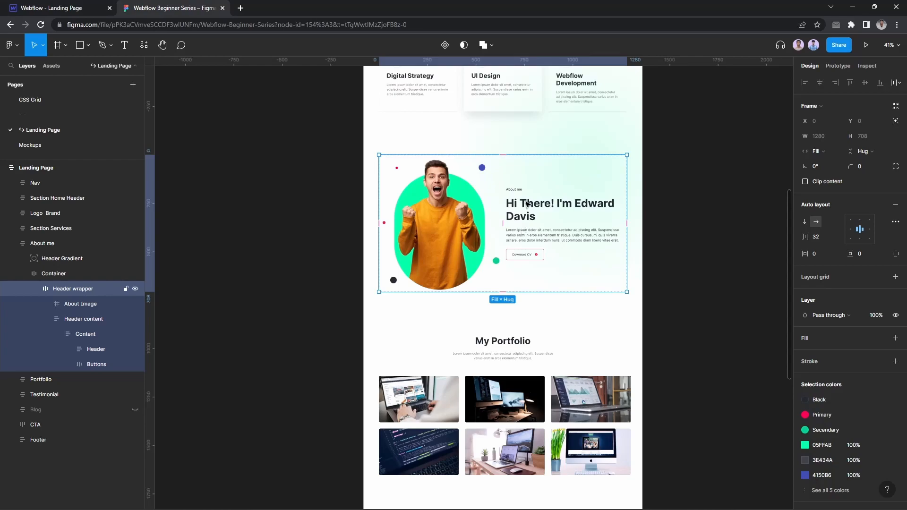
pyautogui.moveTo(543, 241)
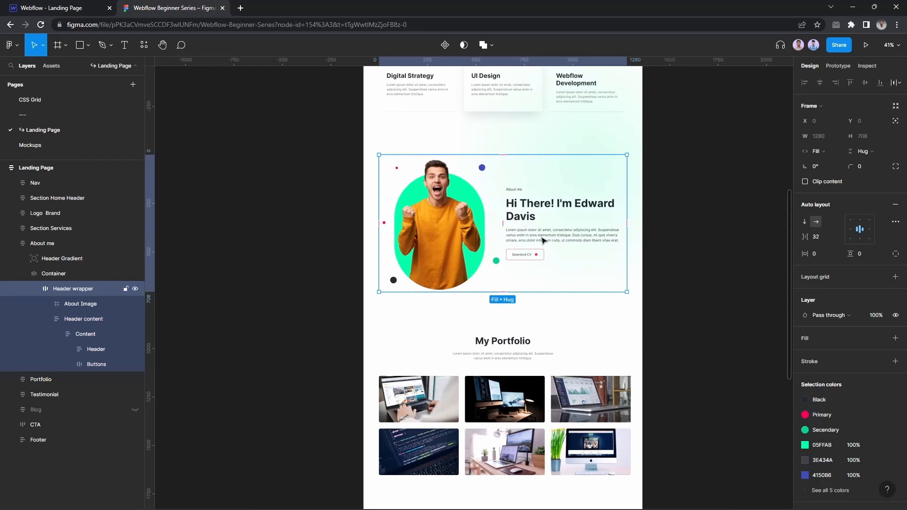
pyautogui.click(52, 7)
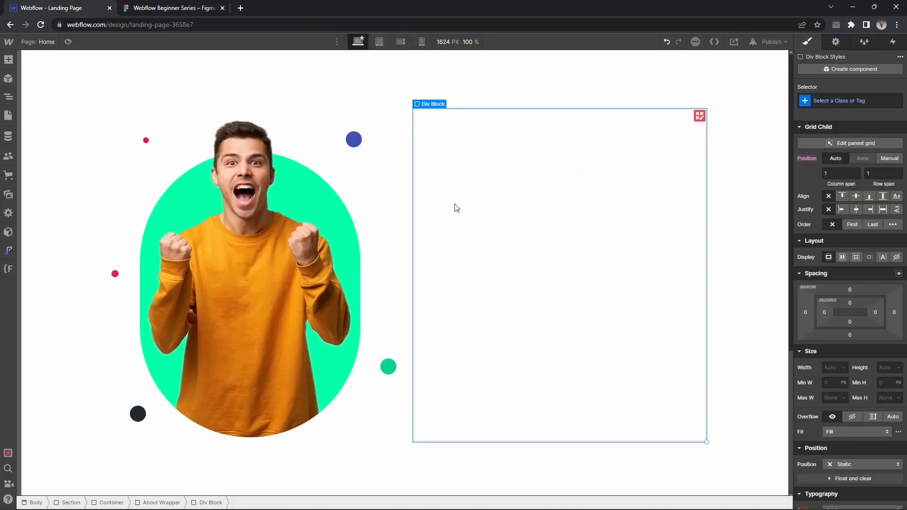
# Class the right-hand block About Content Wrapper and insert a Text Block inside it.
pyautogui.click(838, 100)
pyautogui.write('About')
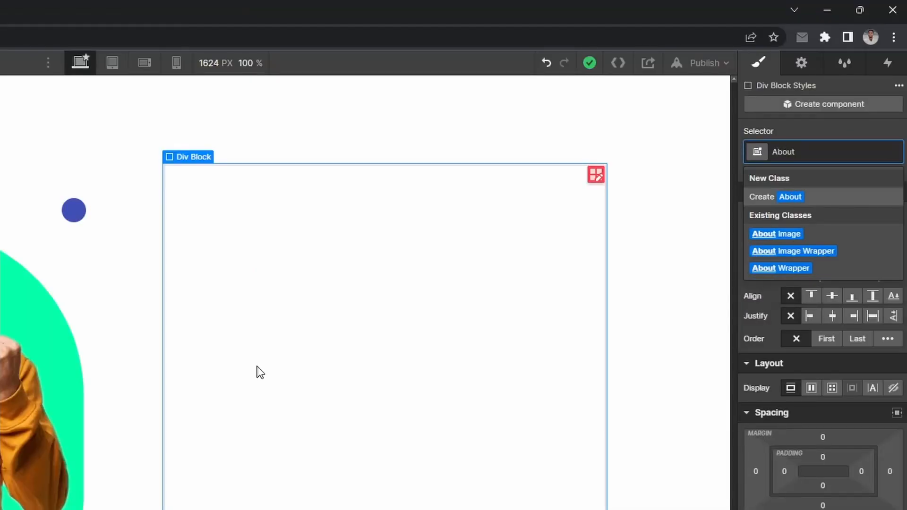
pyautogui.write('Content Wrapper')
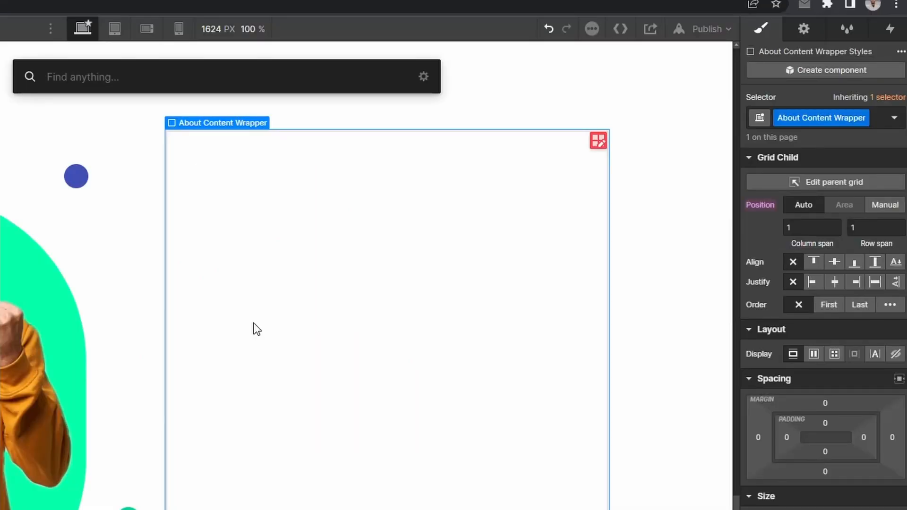
pyautogui.write('text')
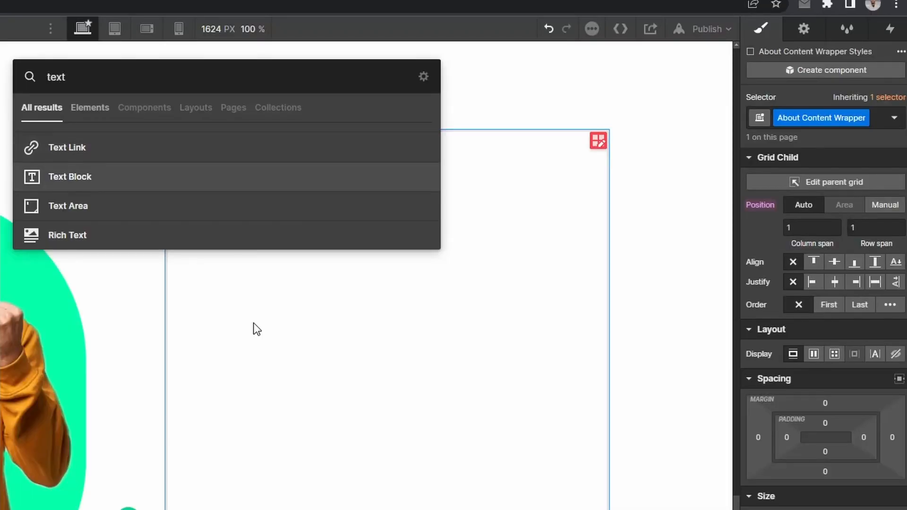
pyautogui.click(171, 8)
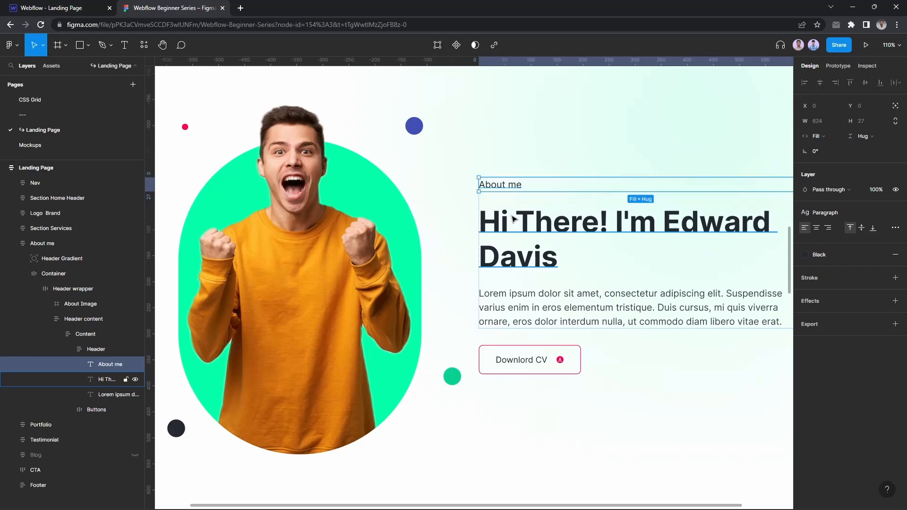
pyautogui.click(51, 8)
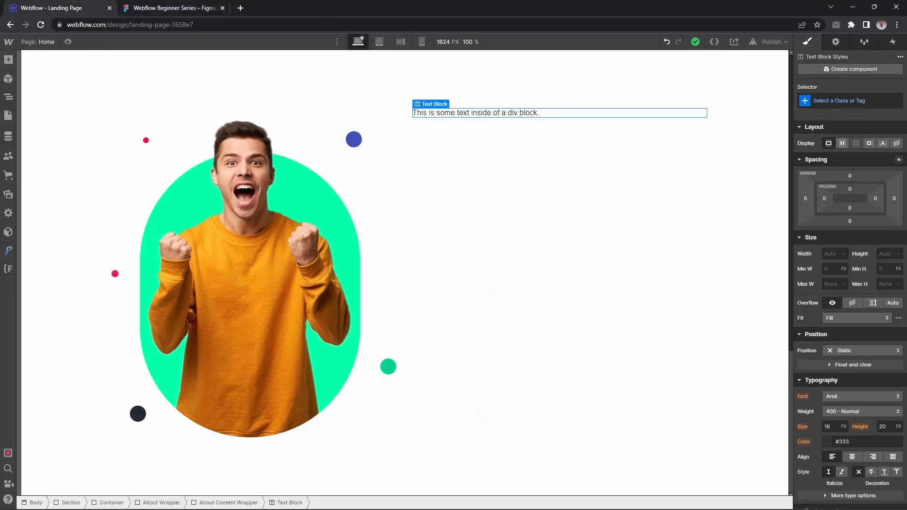
# Give the Text Block a Margin Bottom Medium class with 24px bottom margin.
pyautogui.write('Margin Bo')
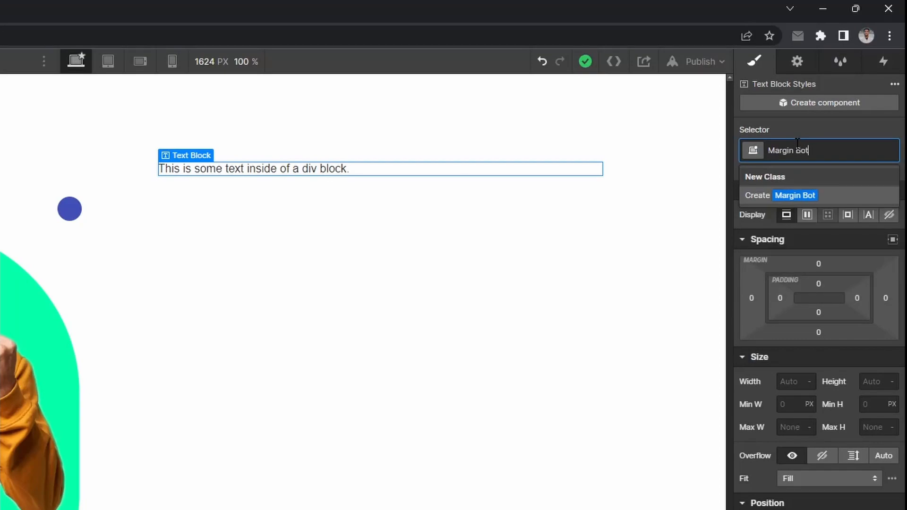
pyautogui.write('tom Medium')
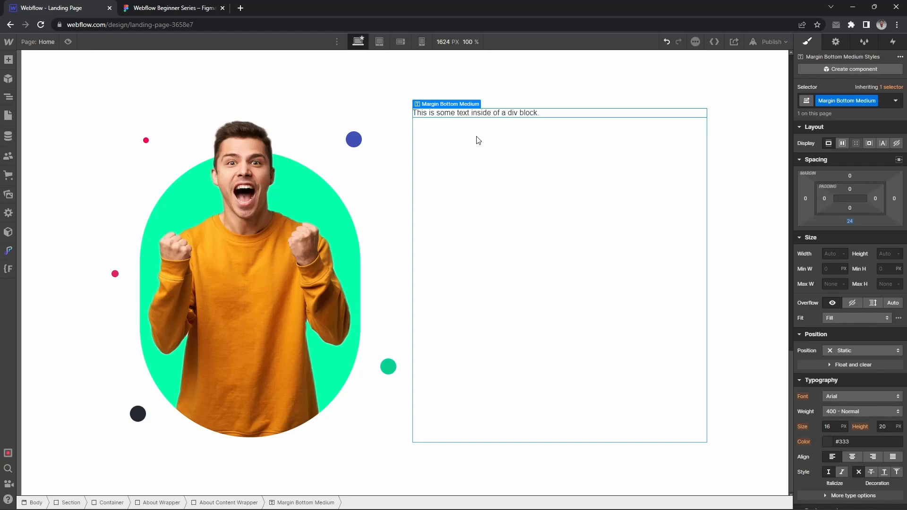
pyautogui.click(172, 8)
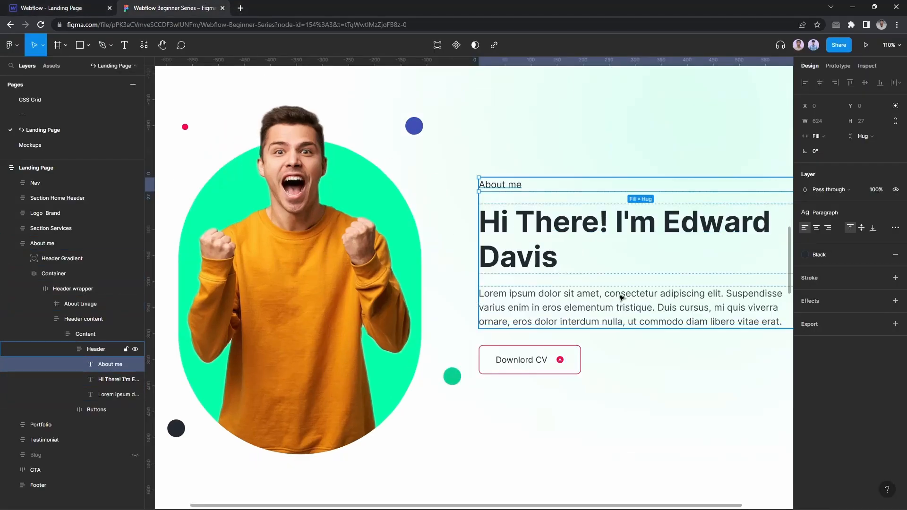
pyautogui.click(55, 8)
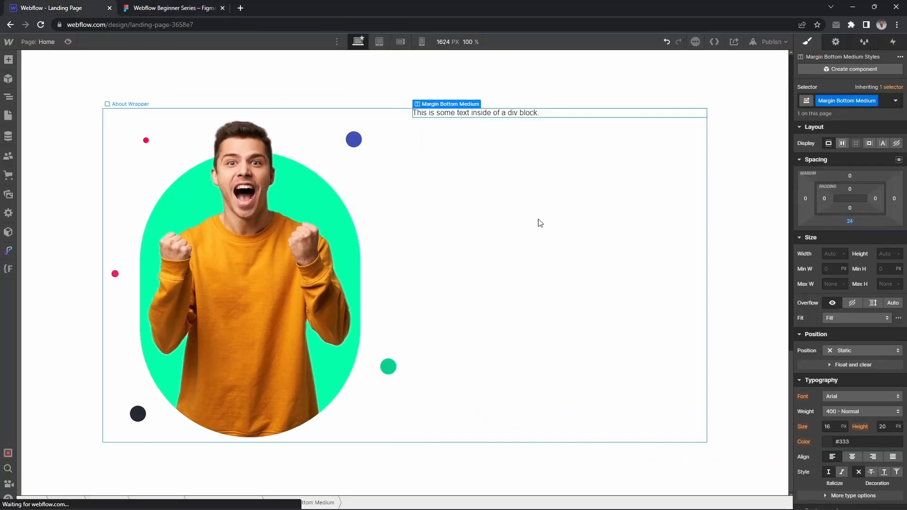
# Insert a Heading below the placeholder text and reopen the Figma mockup.
pyautogui.write('head')
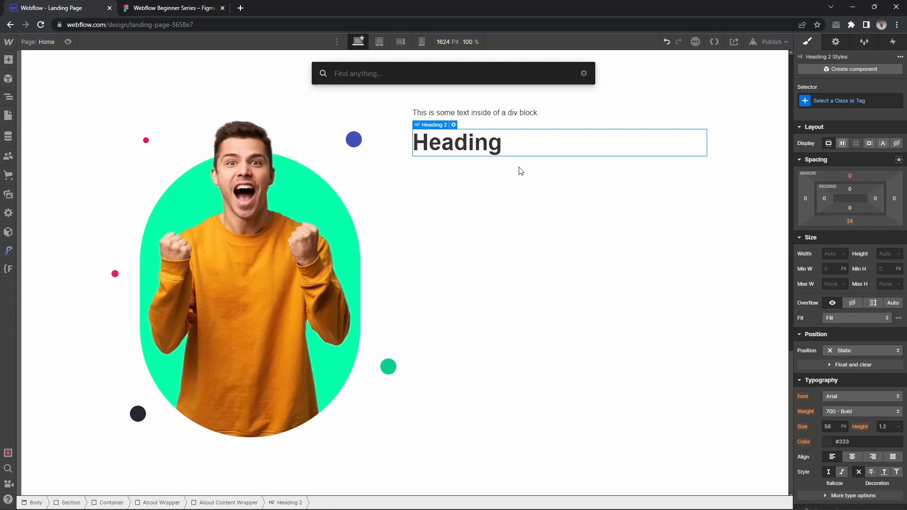
pyautogui.click(170, 8)
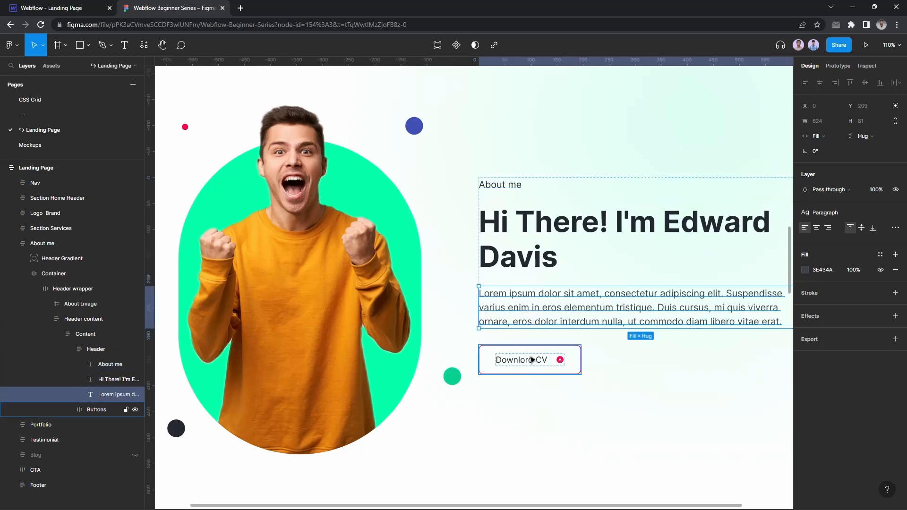
# Add a div below the paragraph with the Button Wrapper class and a button inside.
pyautogui.click(54, 8)
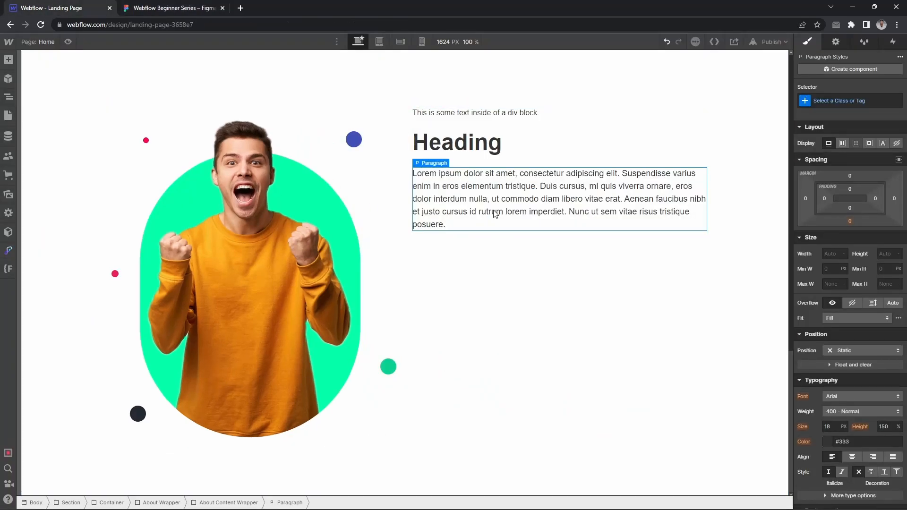
pyautogui.write('di')
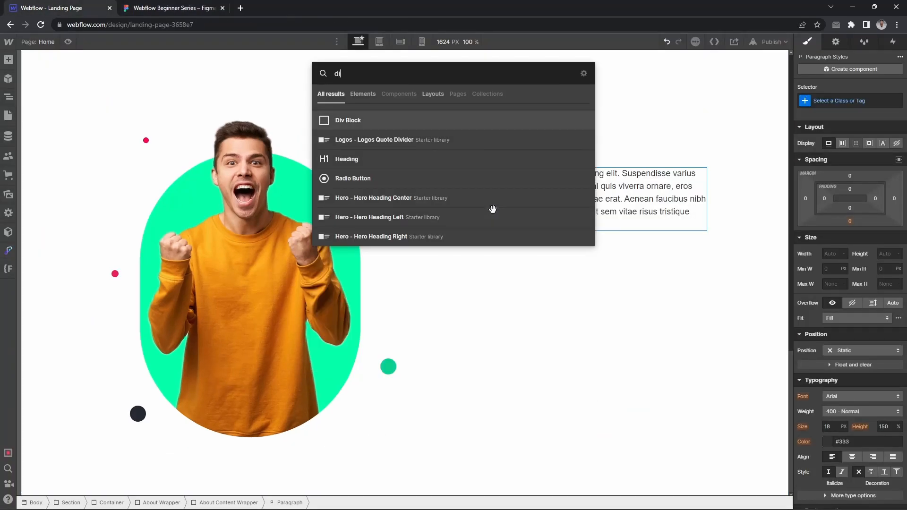
pyautogui.click(348, 120)
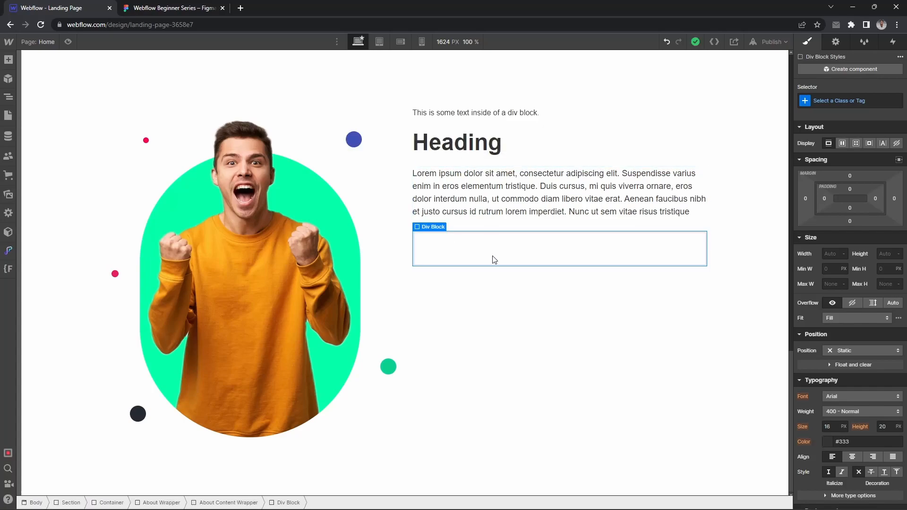
pyautogui.write('buttonw')
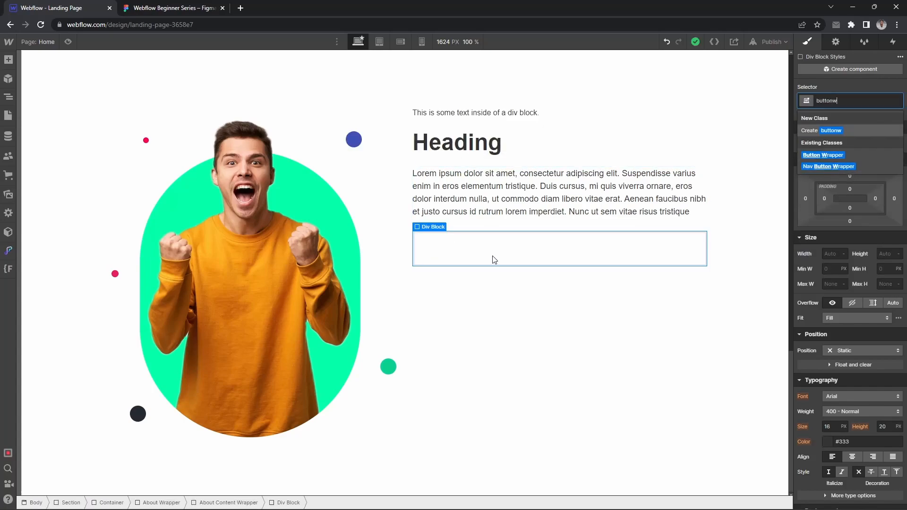
pyautogui.click(821, 154)
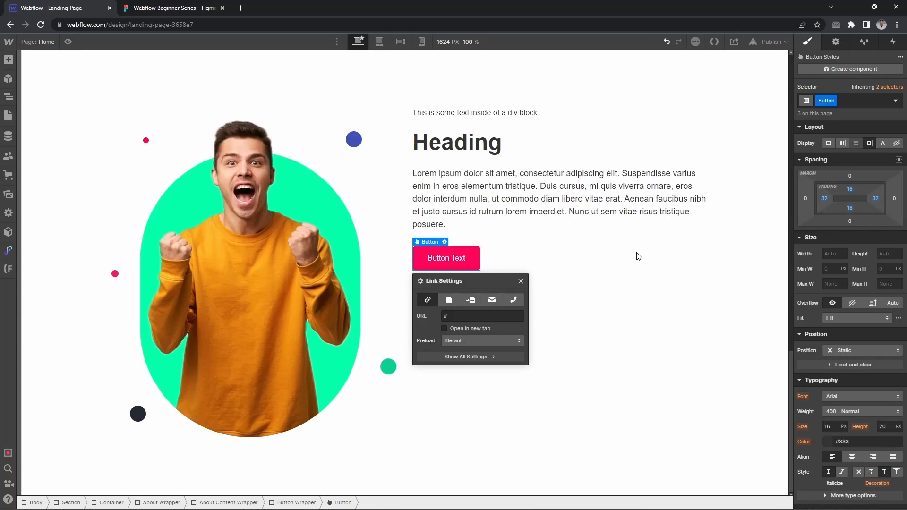
# Change the text to 'About me', 'Hi There! I'm Edward Davis', and a shortened paragraph.
pyautogui.click(172, 8)
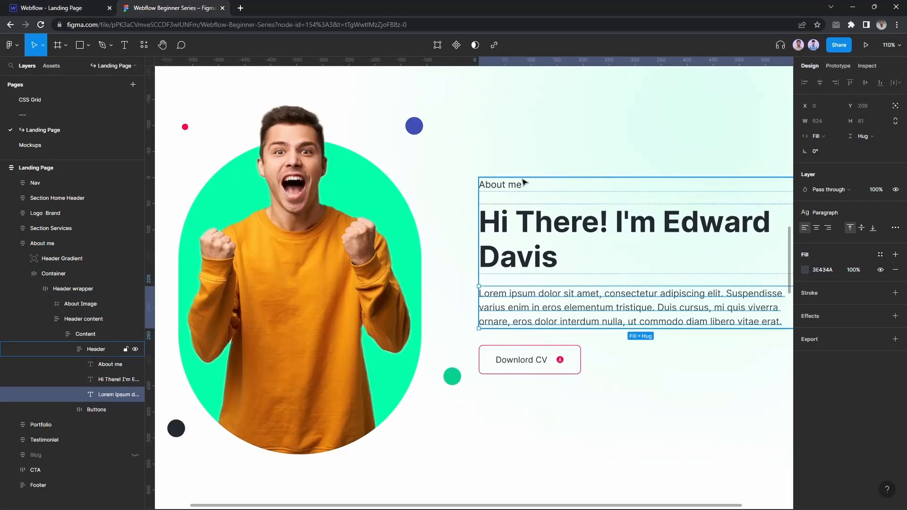
pyautogui.click(55, 8)
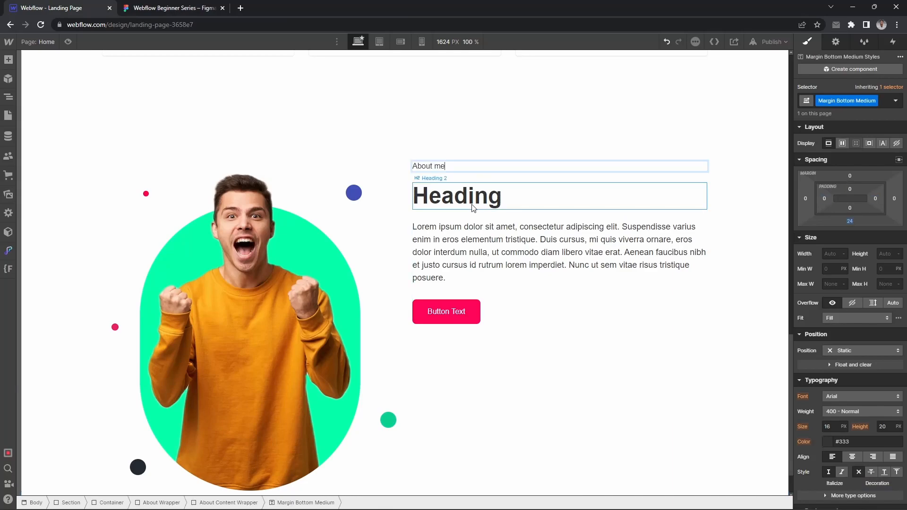
pyautogui.click(170, 7)
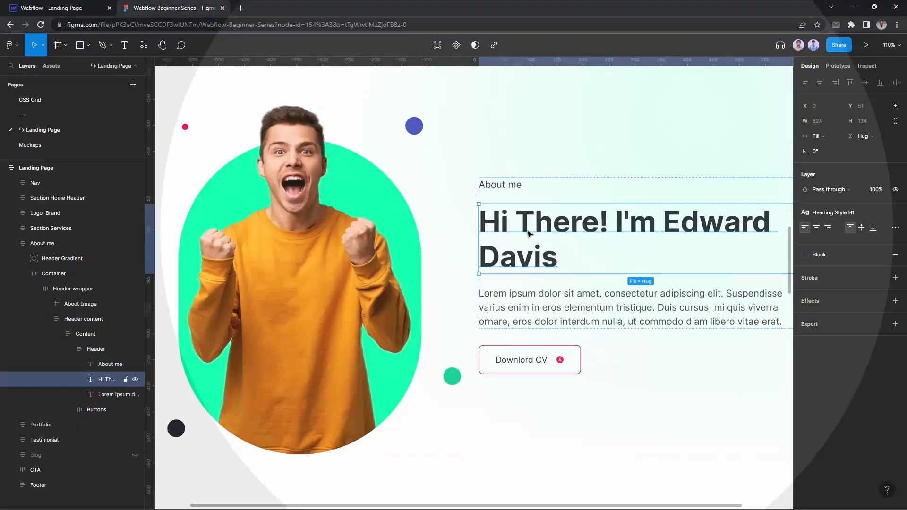
pyautogui.click(54, 7)
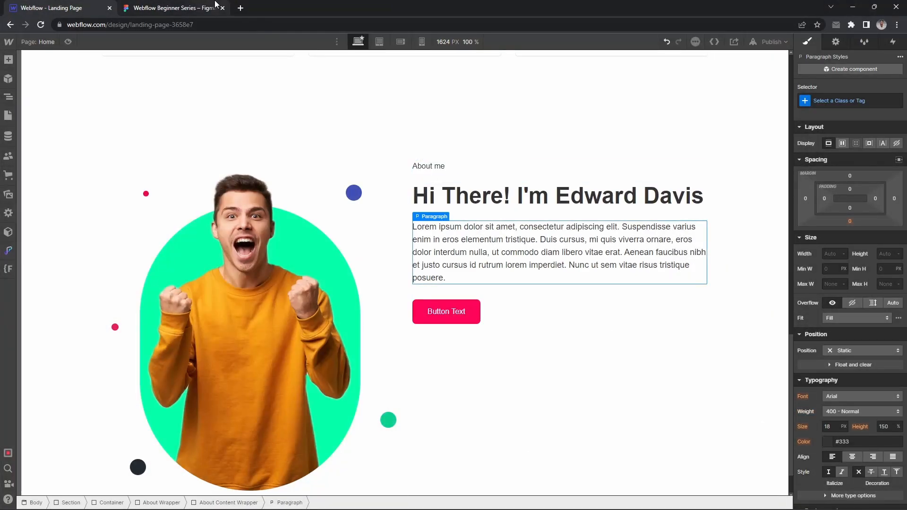
pyautogui.click(172, 8)
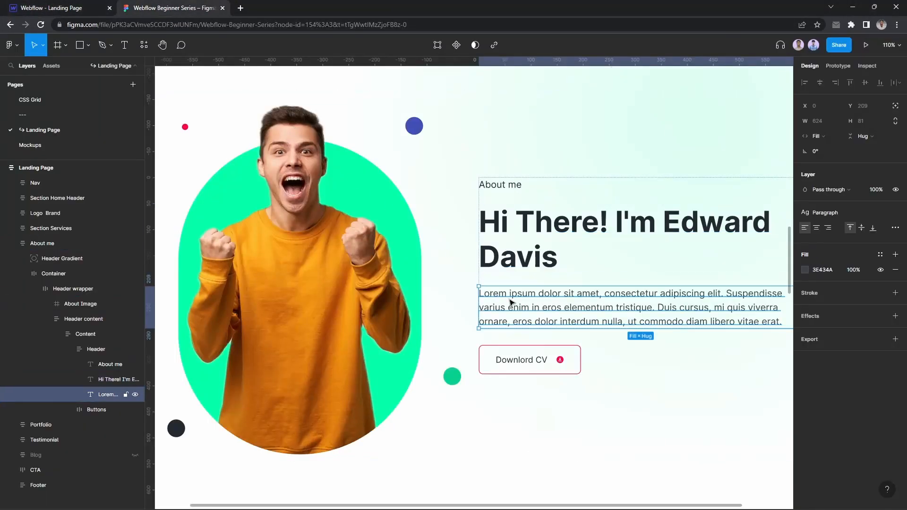
pyautogui.click(58, 8)
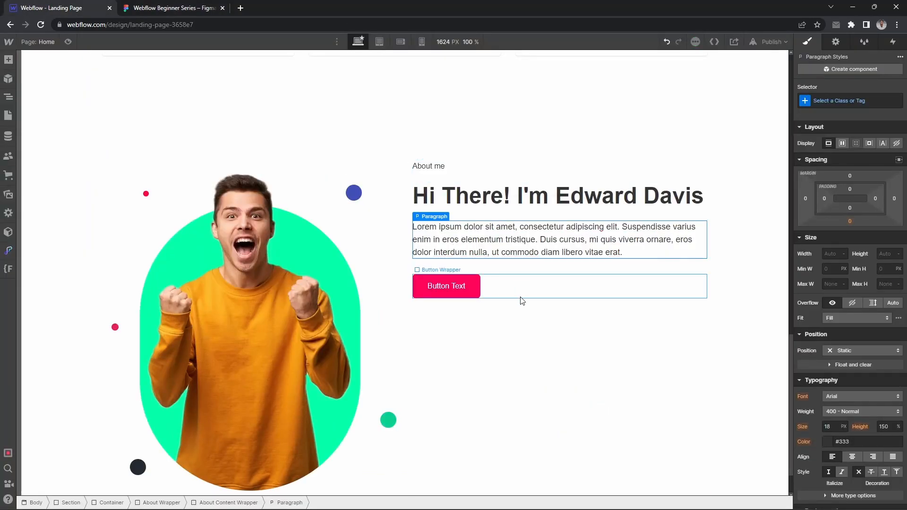
# Give the Button Wrapper a 32px top margin and delete the placeholder pink button.
pyautogui.click(170, 7)
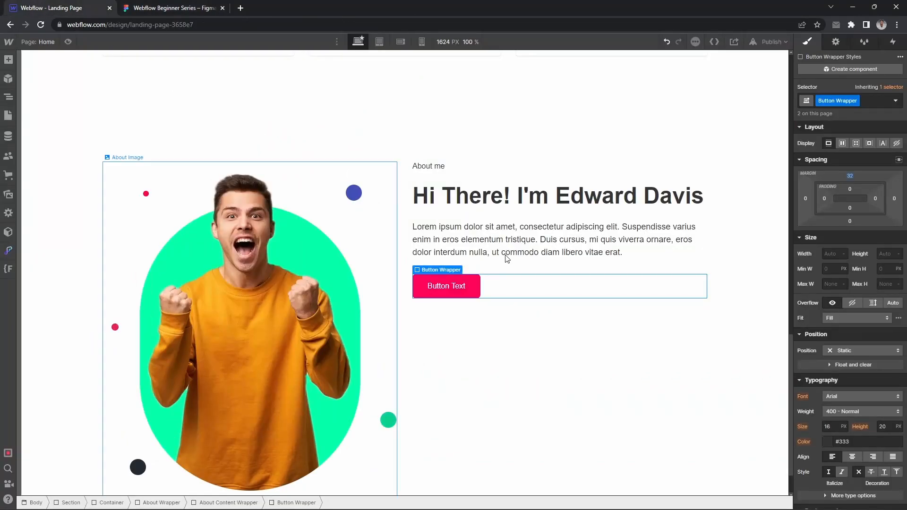
pyautogui.click(446, 286)
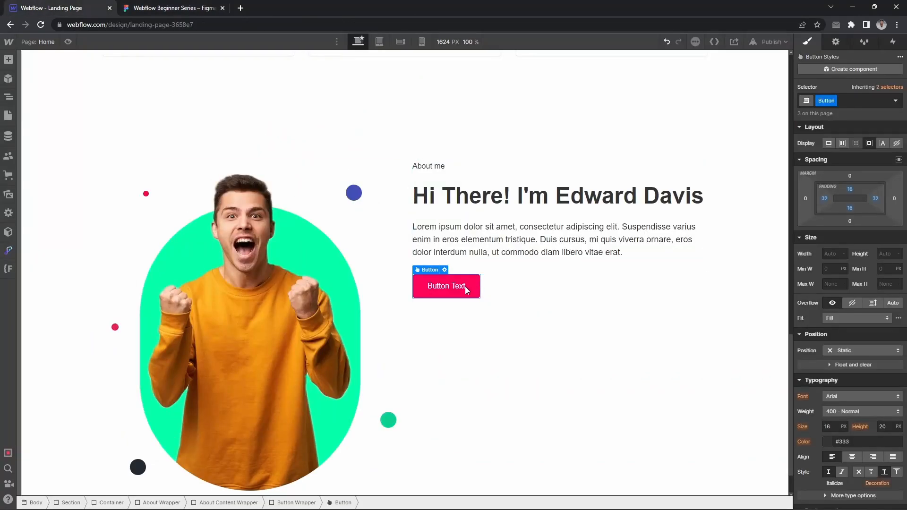
pyautogui.click(171, 8)
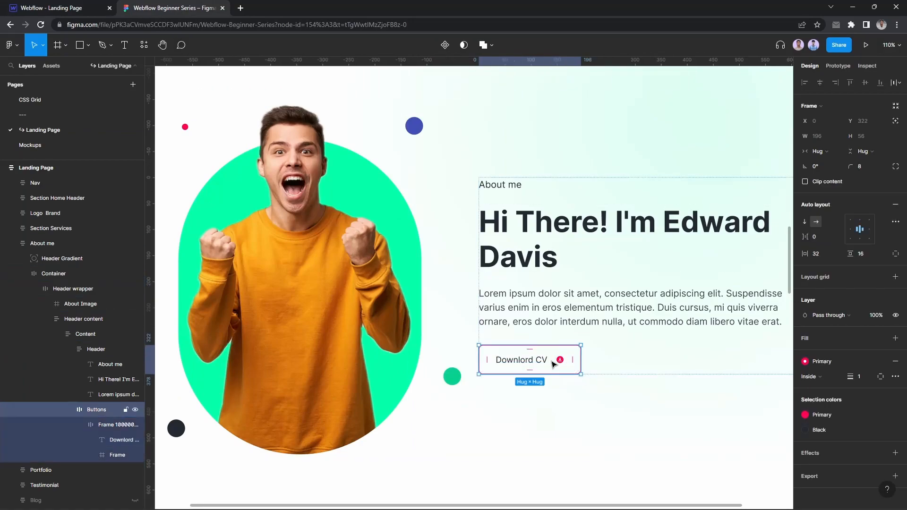
pyautogui.click(55, 8)
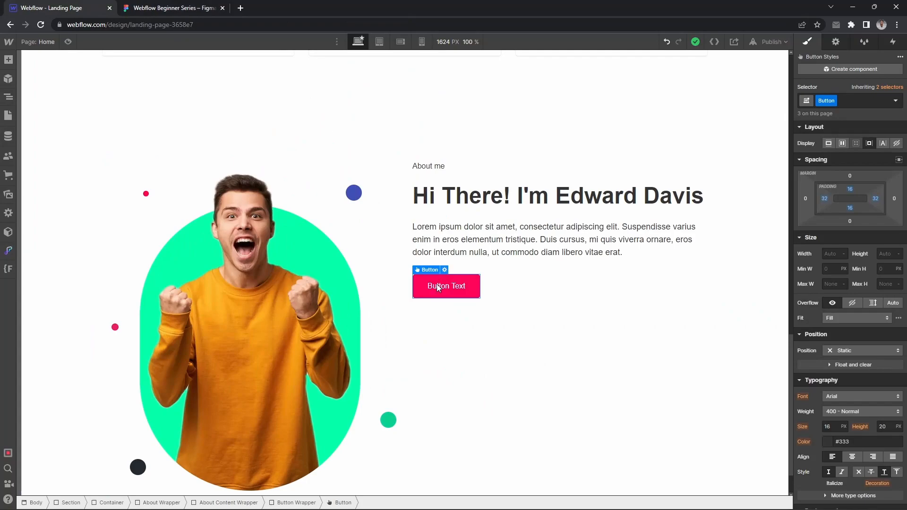
# Insert a Link Block inside the Button Wrapper via Quick Find.
pyautogui.click(9, 97)
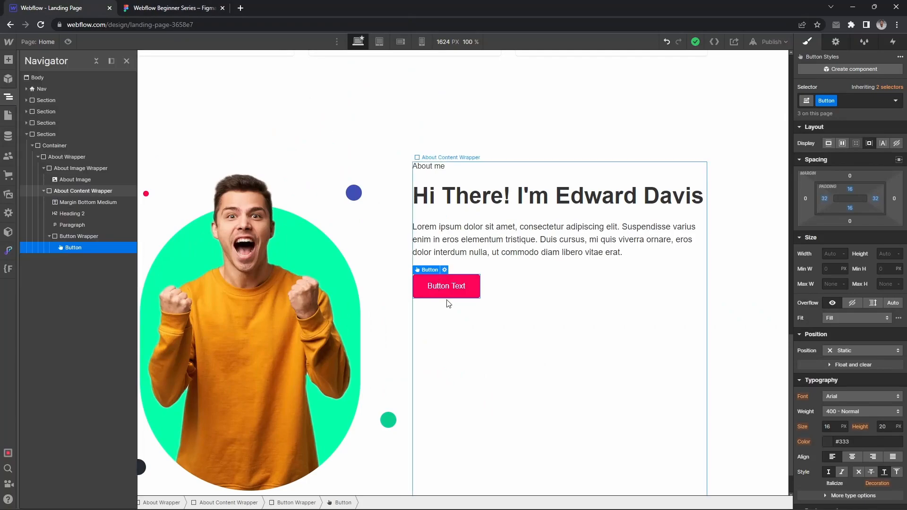
pyautogui.write('link')
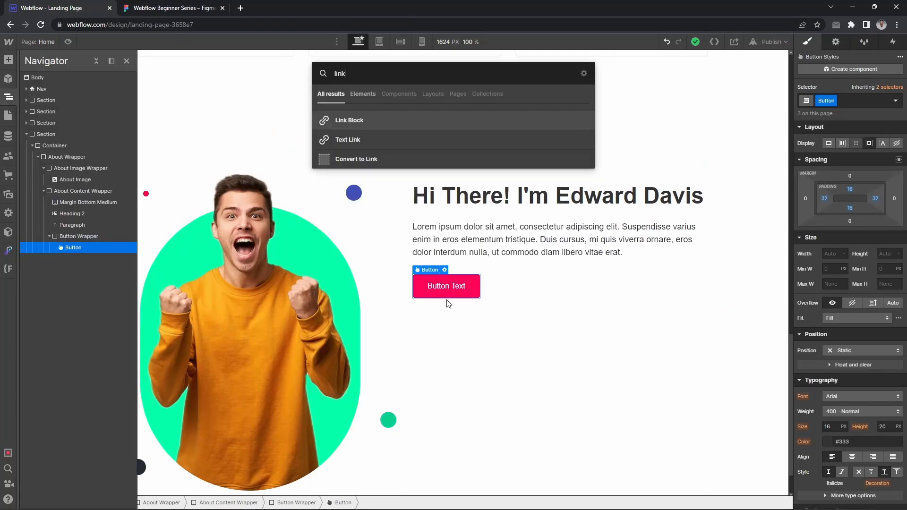
pyautogui.moveTo(461, 298)
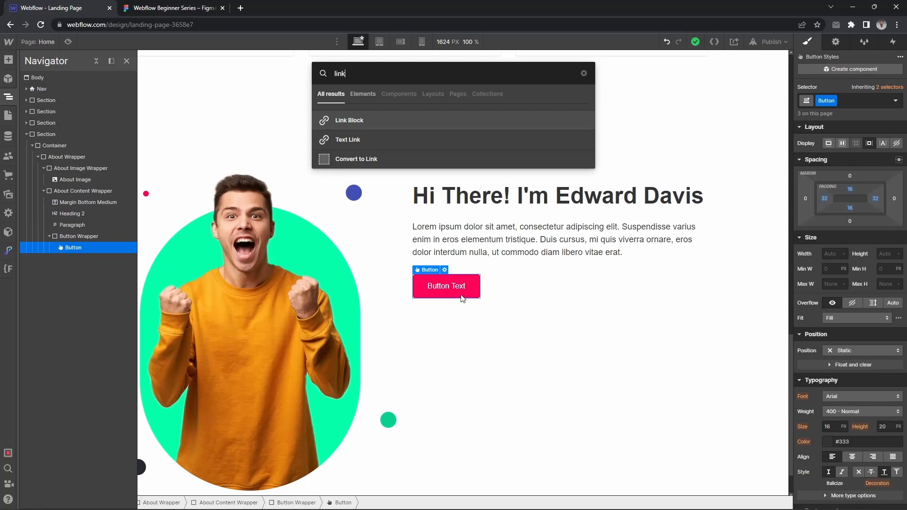
pyautogui.click(357, 159)
pyautogui.write('butt')
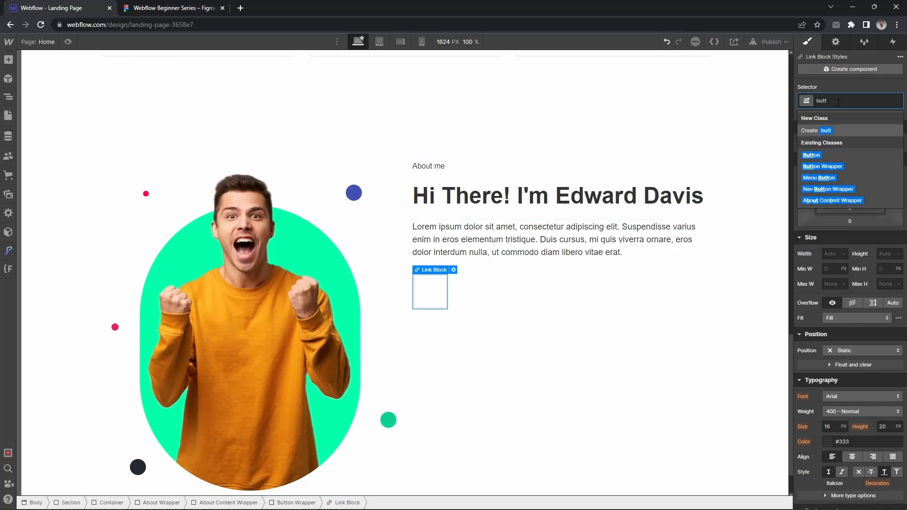
# Apply the Button class to the link block and add a text block and an icon image inside it.
pyautogui.click(811, 154)
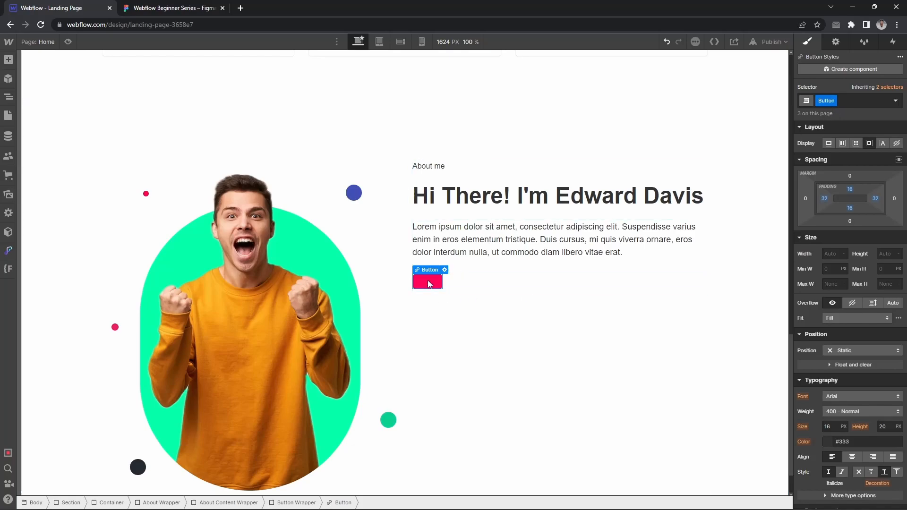
pyautogui.write('text')
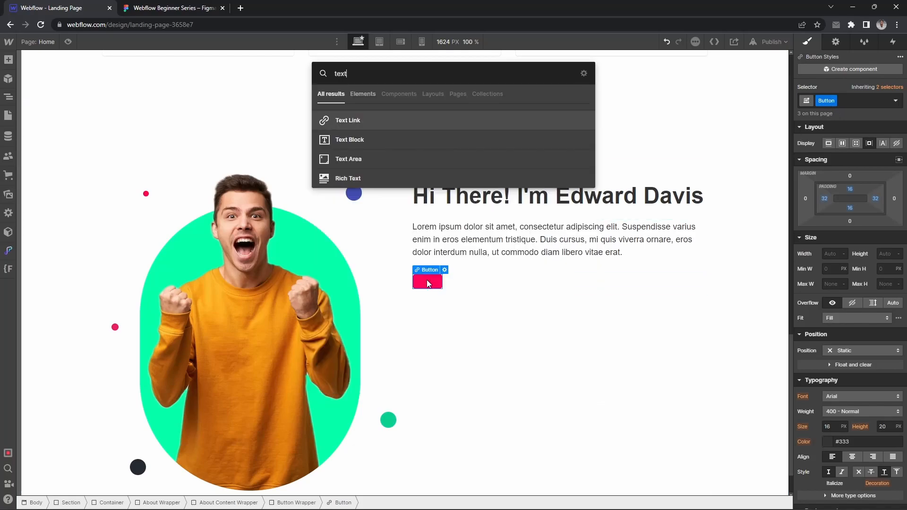
pyautogui.click(350, 140)
pyautogui.write('Download CV')
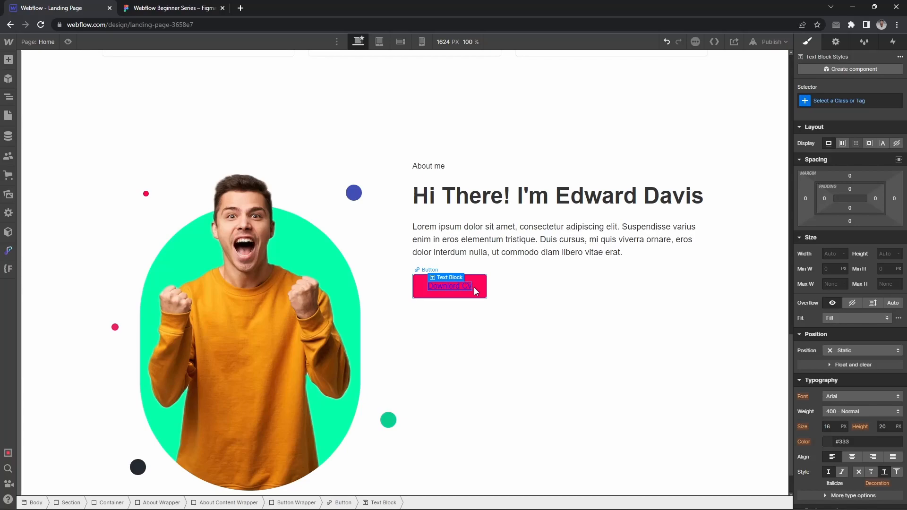
pyautogui.click(458, 287)
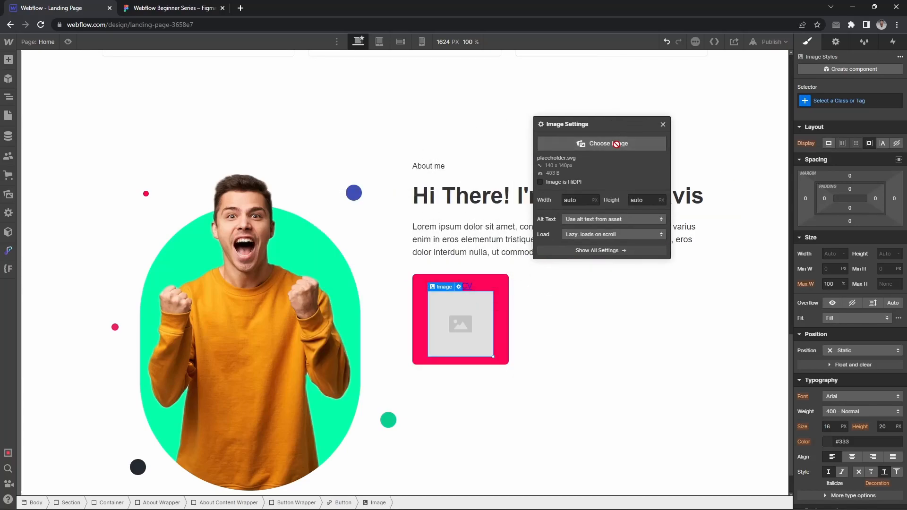
pyautogui.click(601, 144)
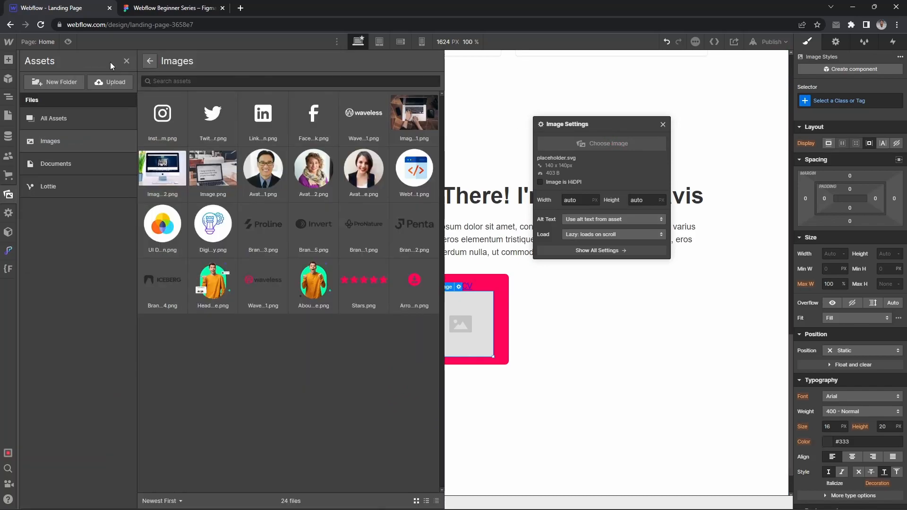
pyautogui.moveTo(369, 417)
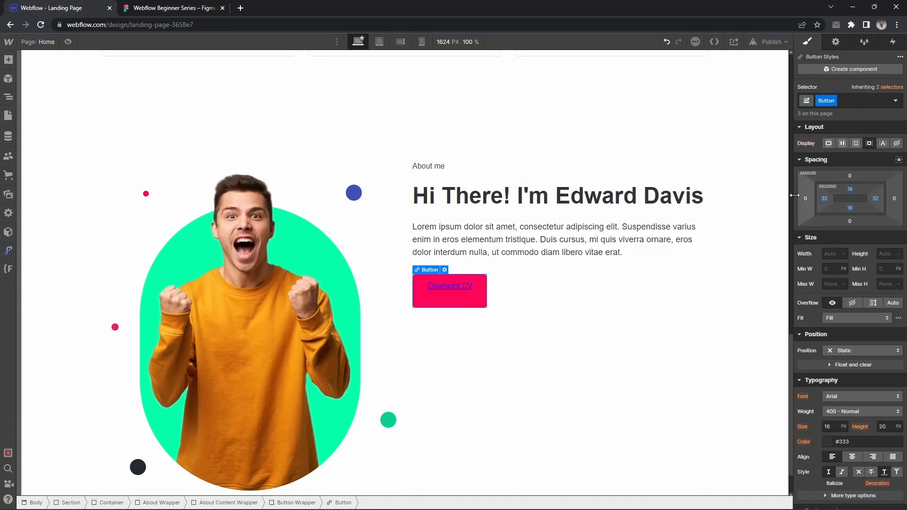
# Add the 'Is About' combo class with Black #242a31 label text and a transparent background.
pyautogui.click(862, 100)
pyautogui.write('Is')
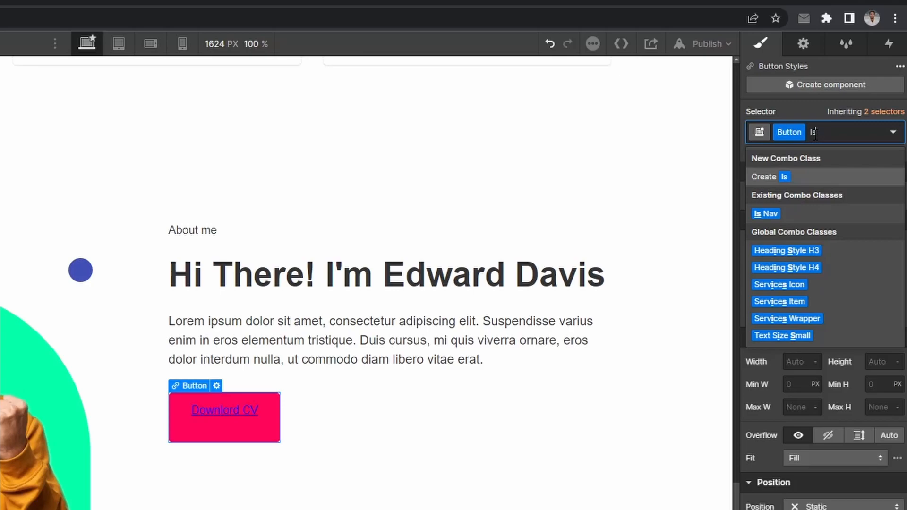
pyautogui.write('Abc')
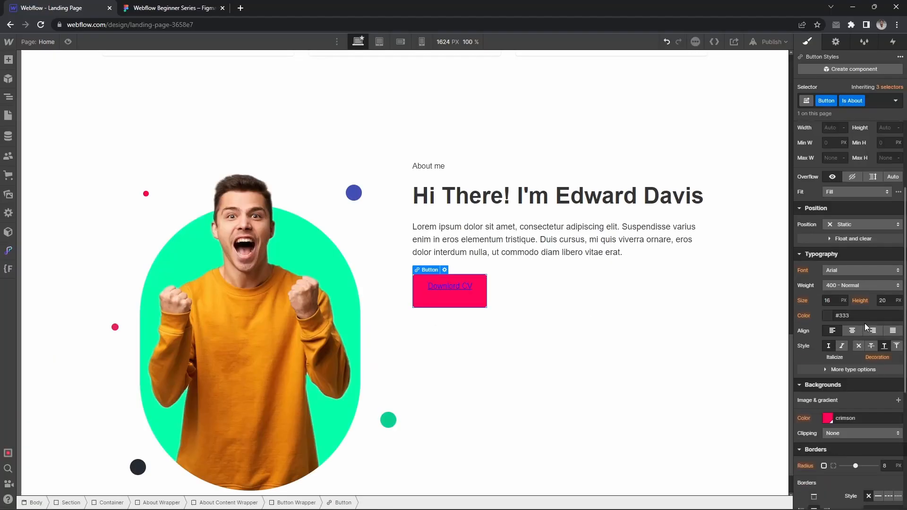
pyautogui.click(828, 315)
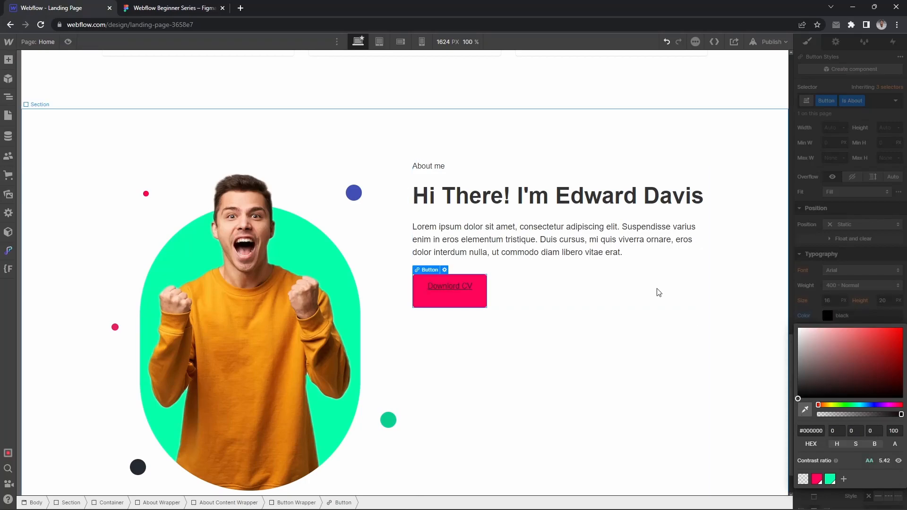
pyautogui.click(171, 8)
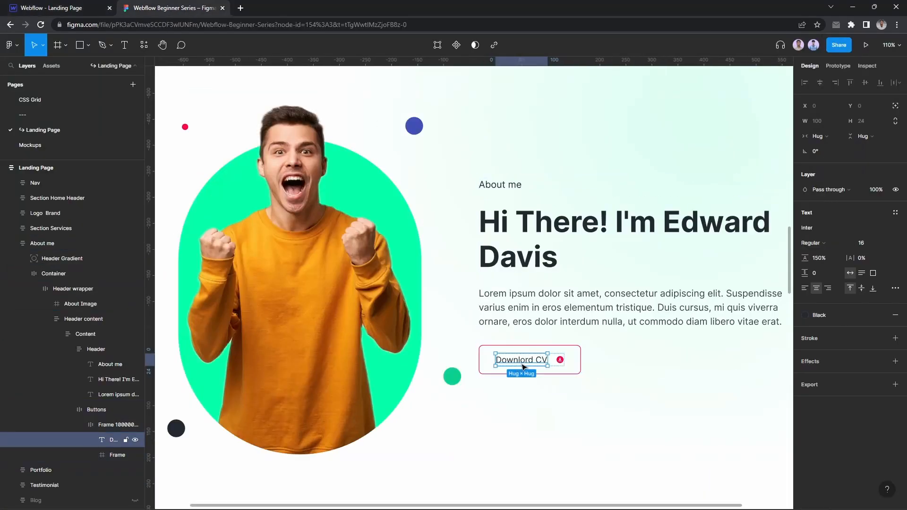
pyautogui.click(804, 314)
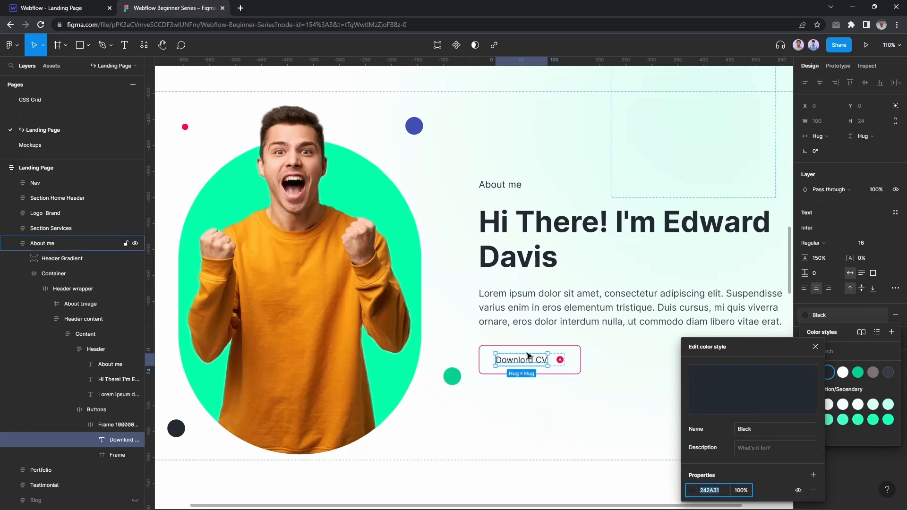
pyautogui.click(57, 8)
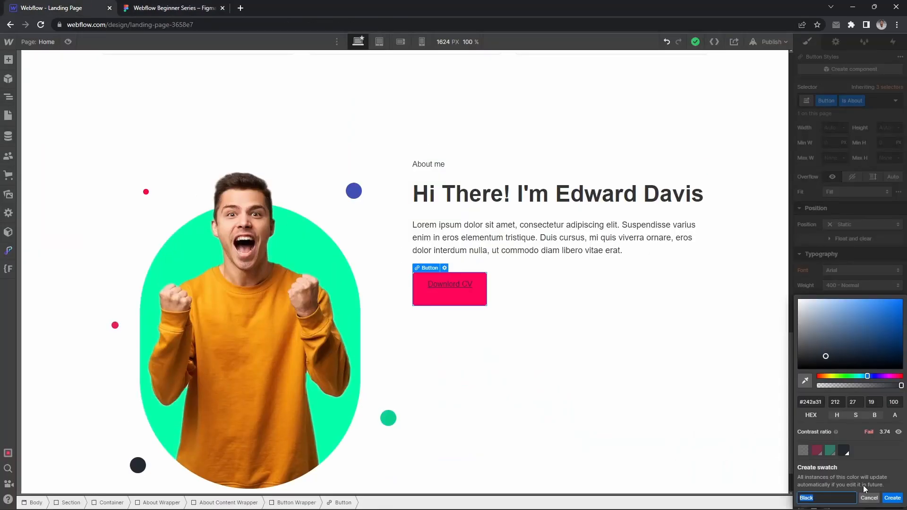
pyautogui.click(869, 498)
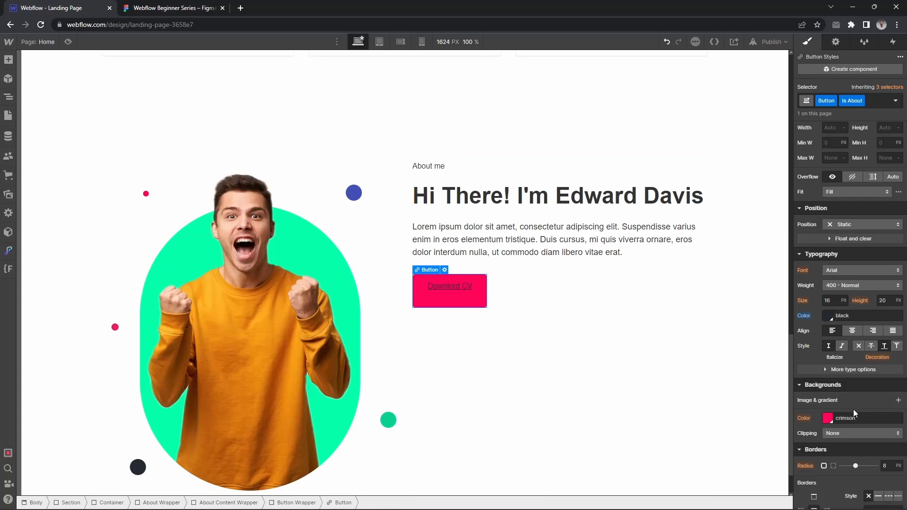
pyautogui.click(829, 418)
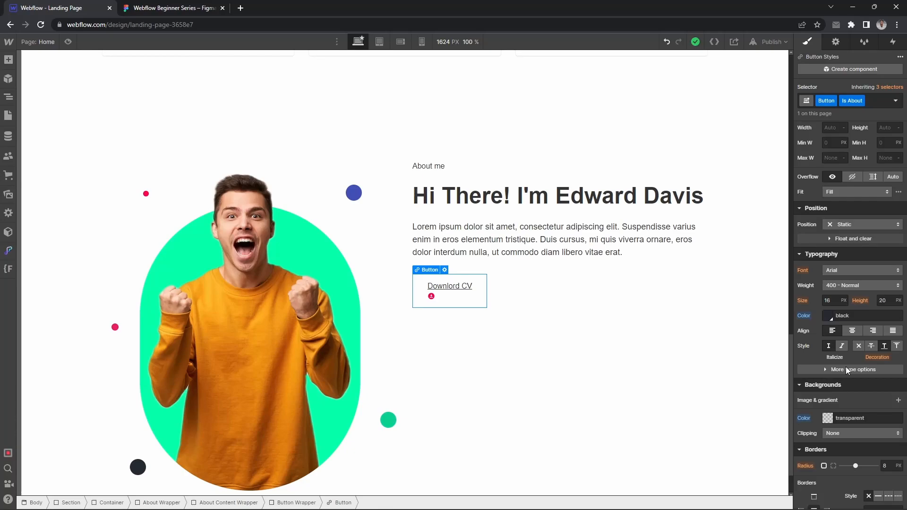
# Give the CV button a solid 1px crimson border and a horizontal flex layout.
pyautogui.click(171, 8)
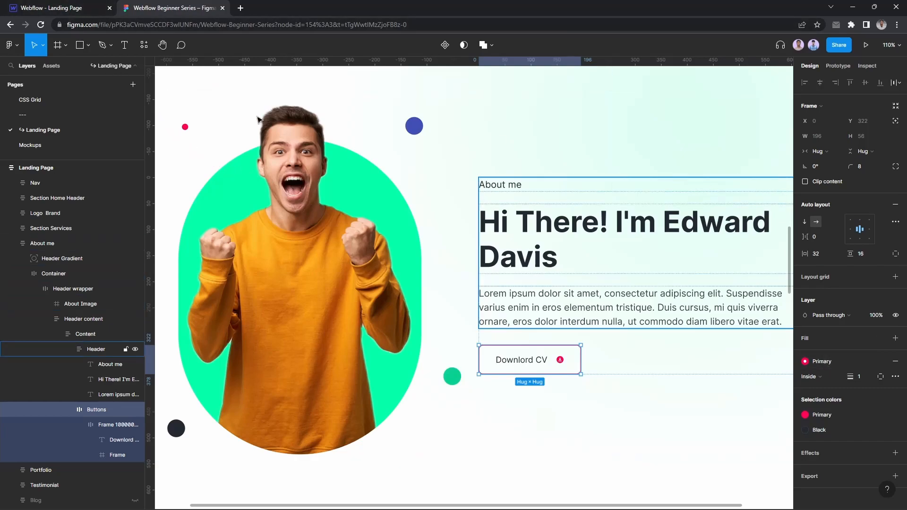
pyautogui.click(52, 7)
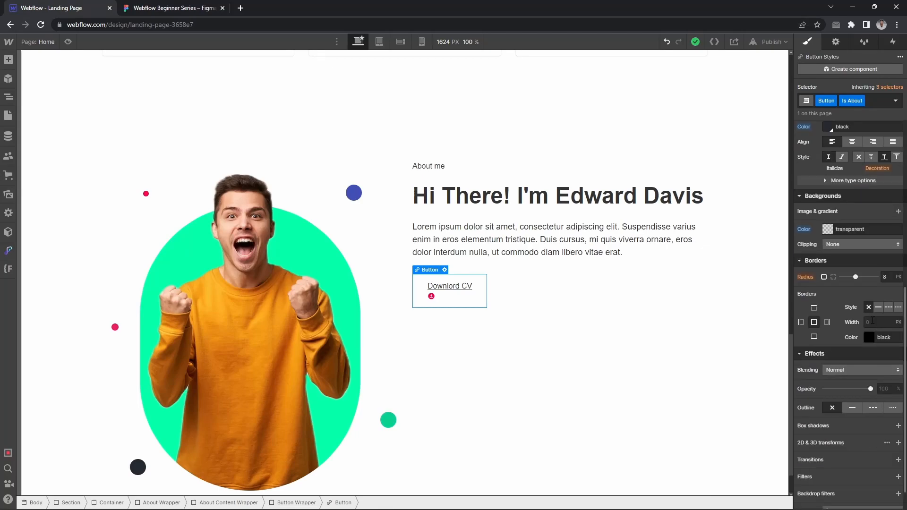
pyautogui.click(870, 337)
pyautogui.write('crimson')
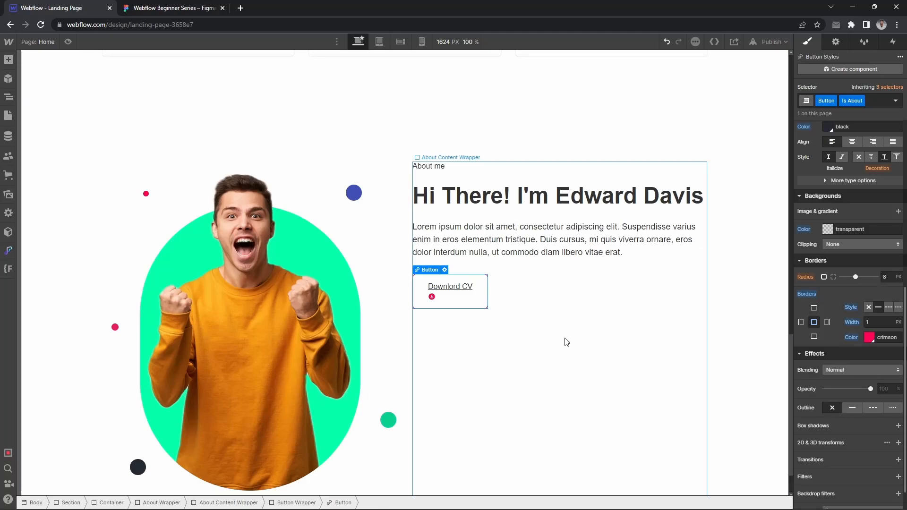
pyautogui.click(451, 157)
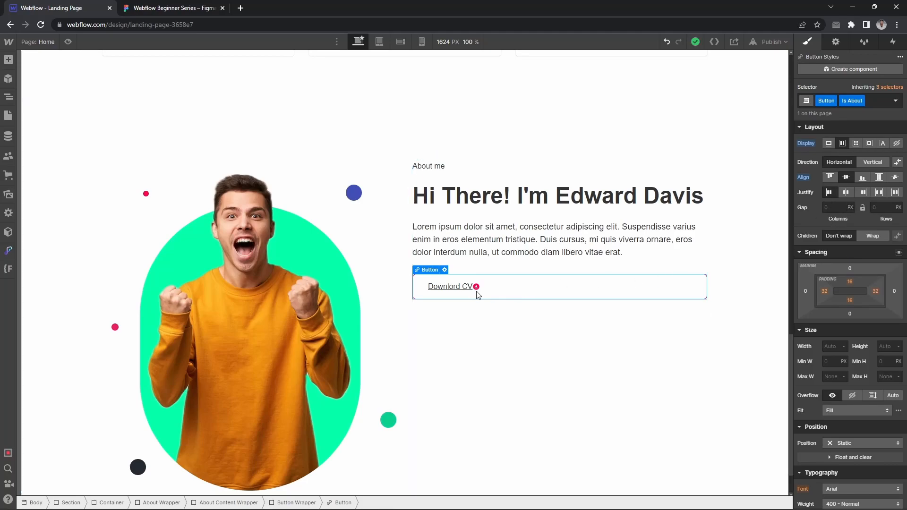
# Set a 16px flex gap between label and icon, and set the Button Wrapper to display flex.
pyautogui.click(475, 287)
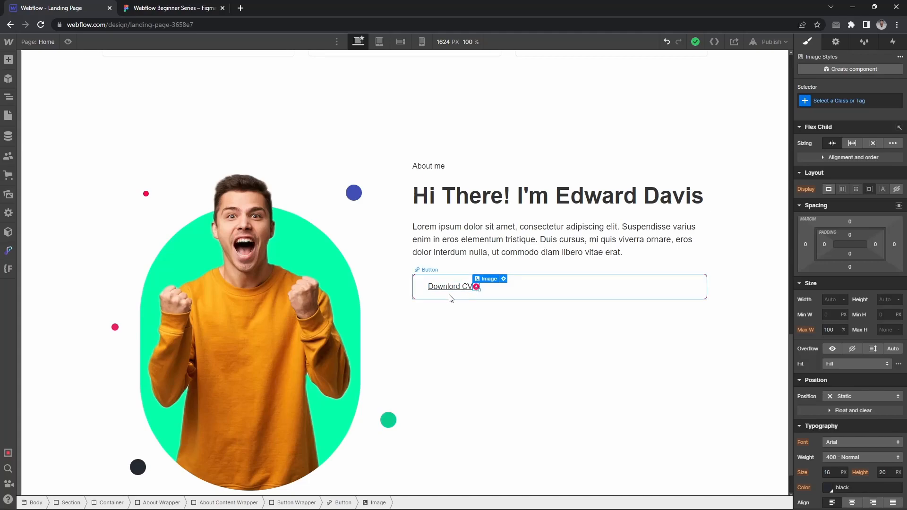
pyautogui.click(429, 270)
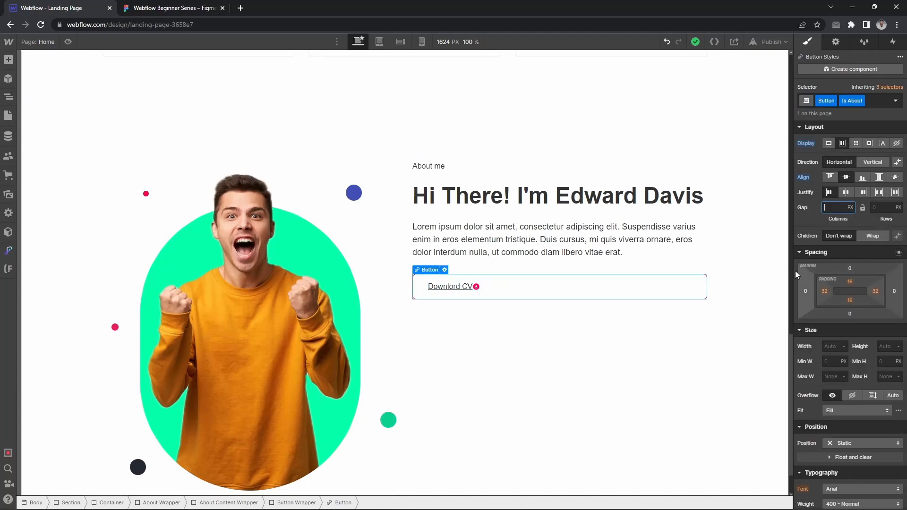
pyautogui.click(172, 7)
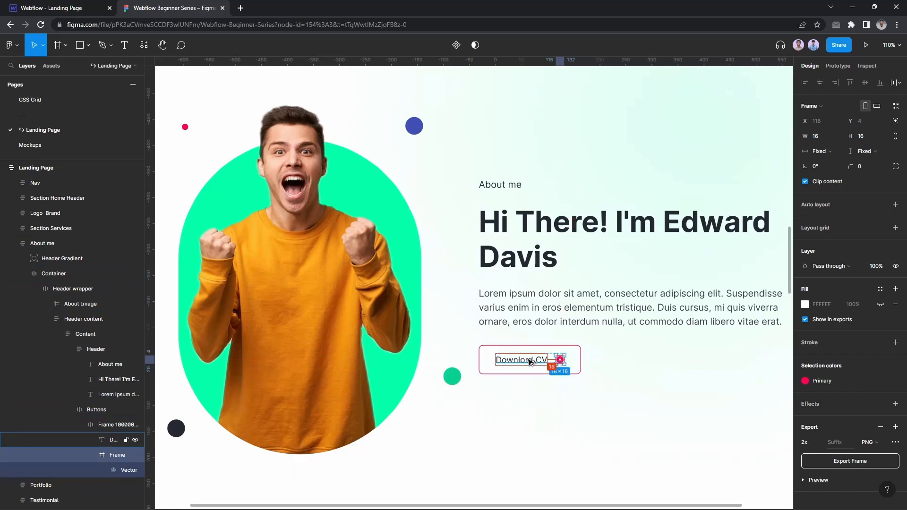
pyautogui.click(55, 8)
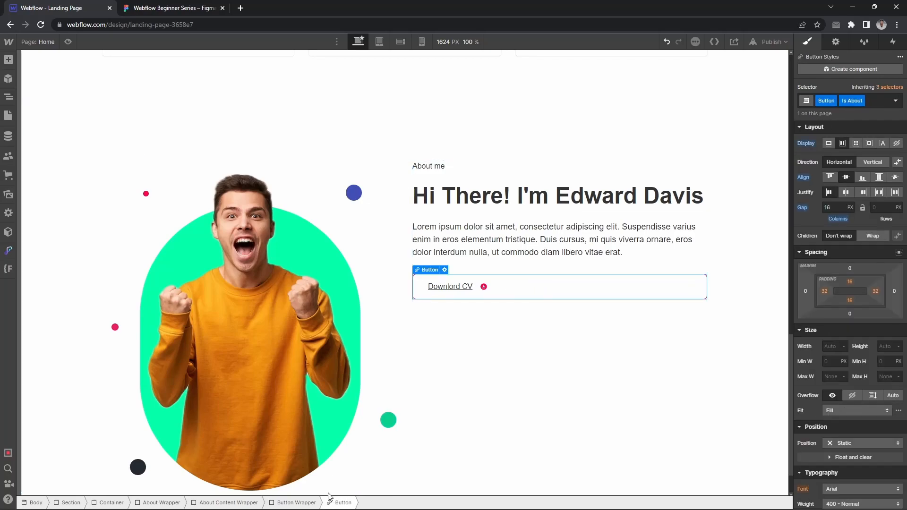
pyautogui.click(295, 502)
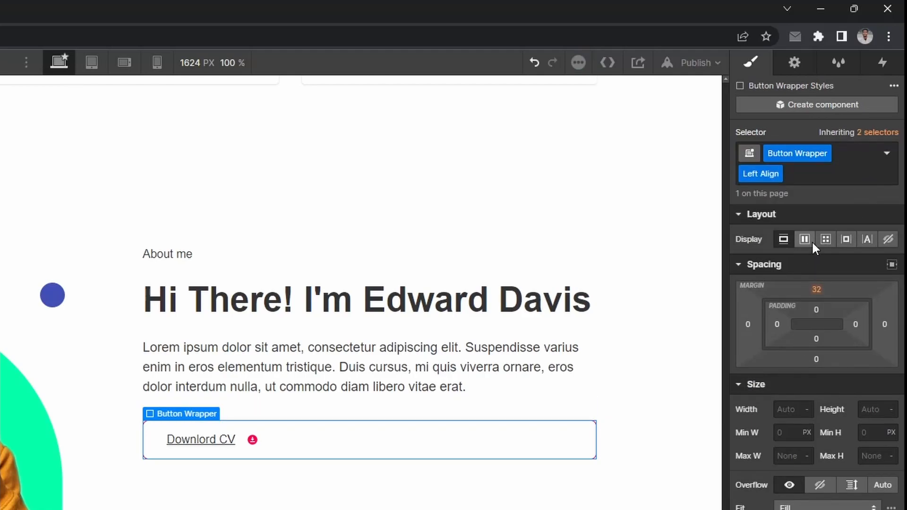
pyautogui.click(803, 239)
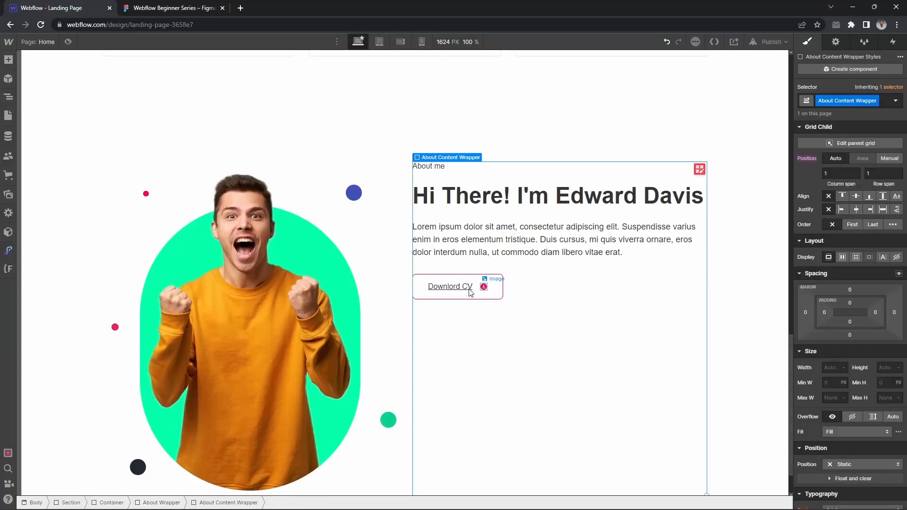
# Set the label decoration to none and give the button a crimson background on hover.
pyautogui.click(450, 286)
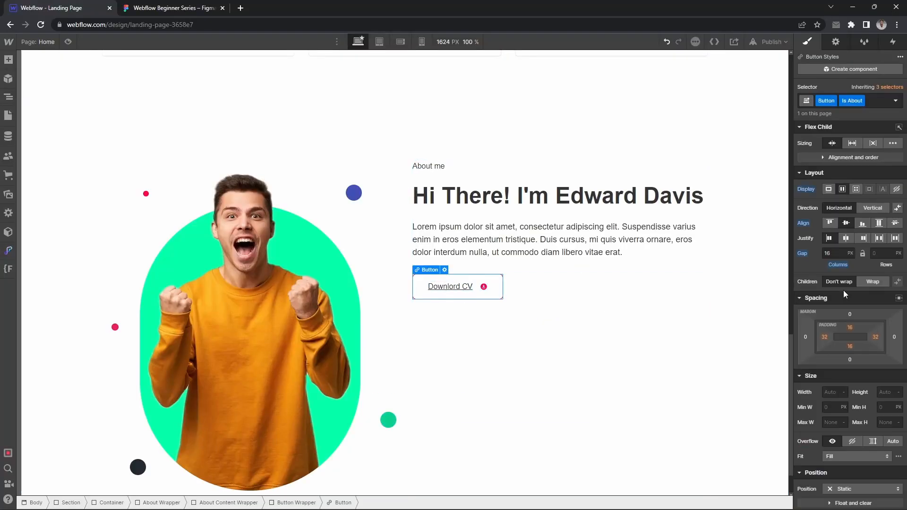
pyautogui.scroll(-3)
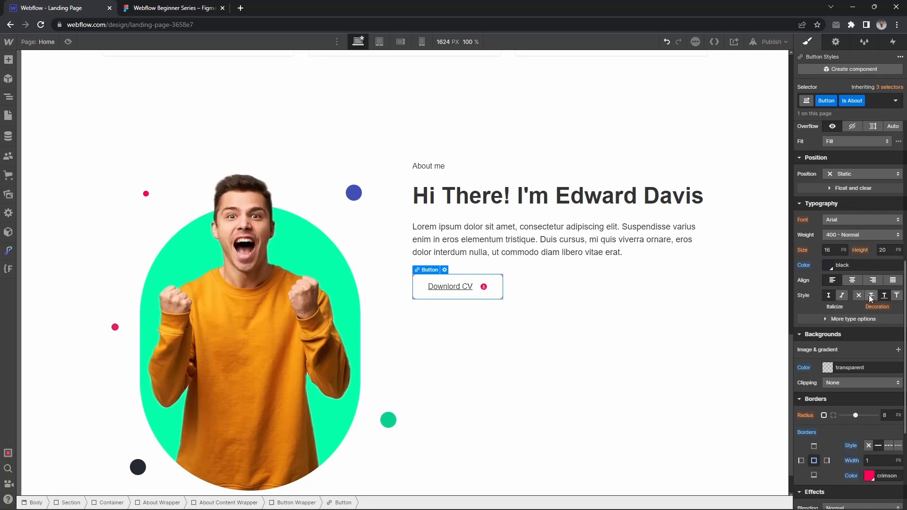
pyautogui.click(499, 329)
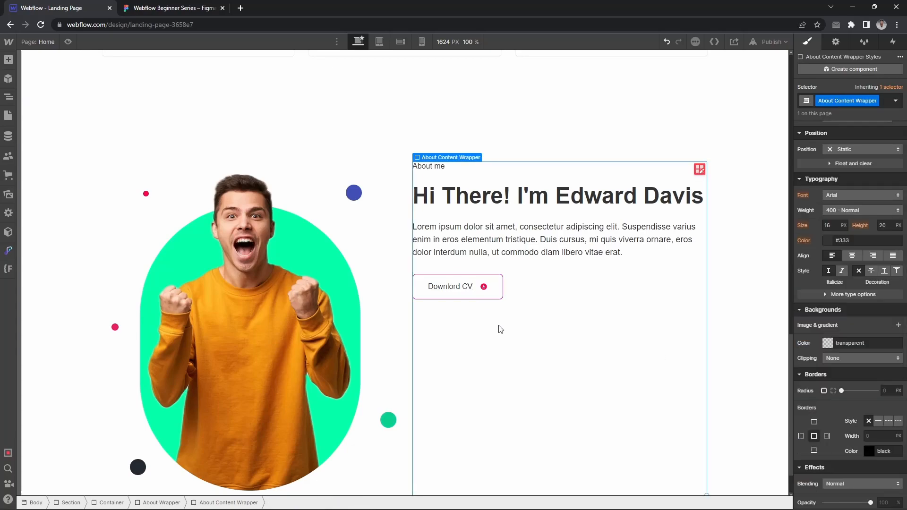
pyautogui.click(450, 286)
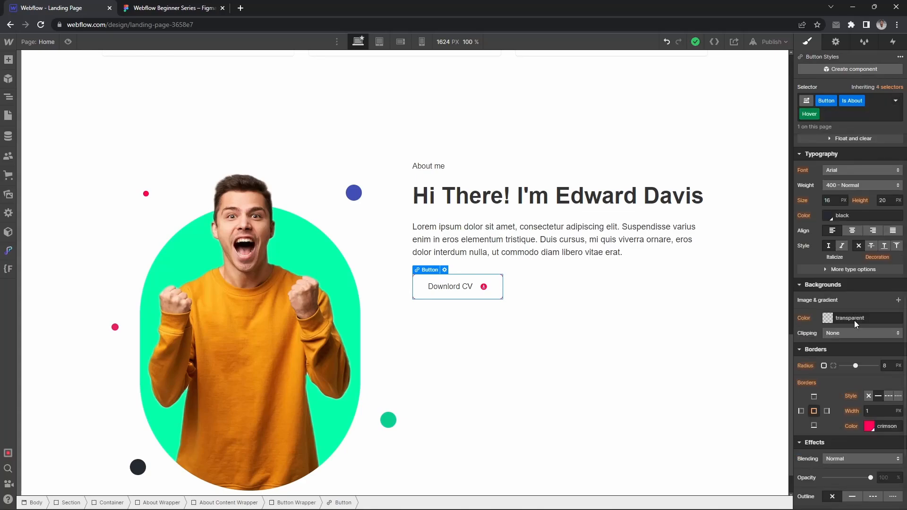
pyautogui.click(828, 317)
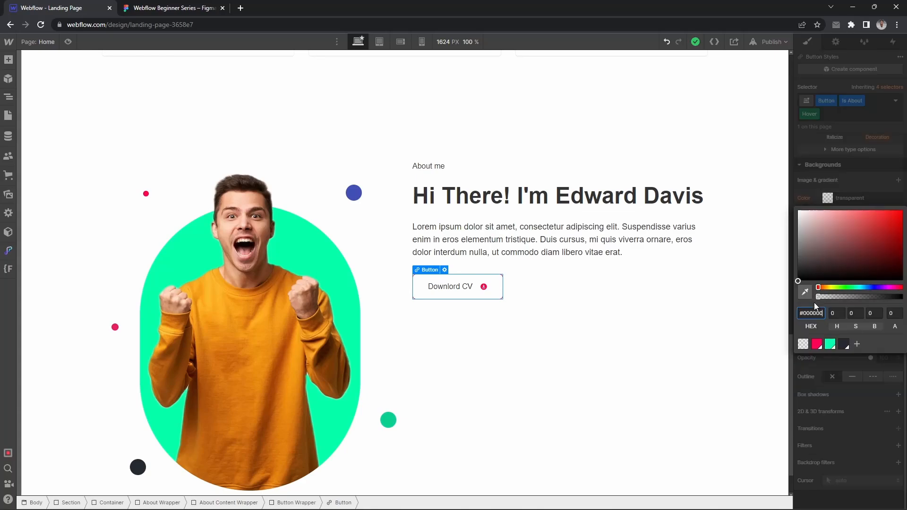
pyautogui.click(830, 343)
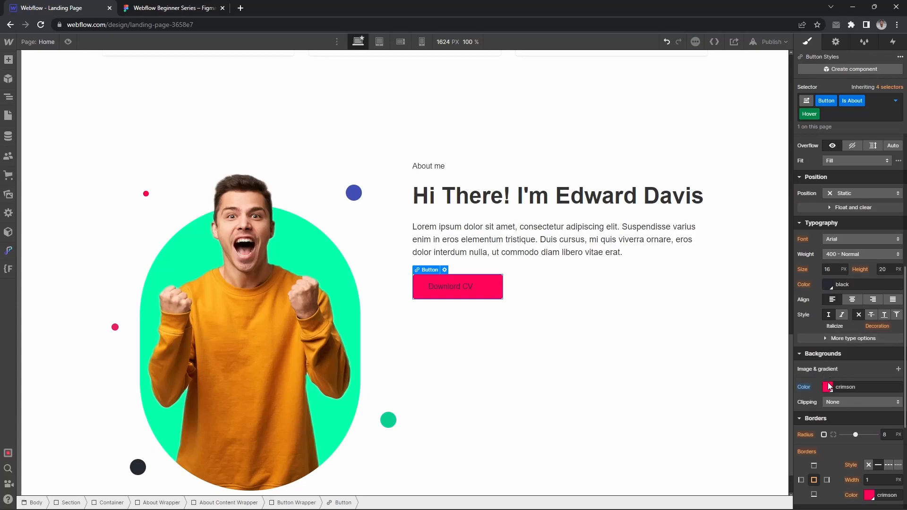
pyautogui.click(827, 284)
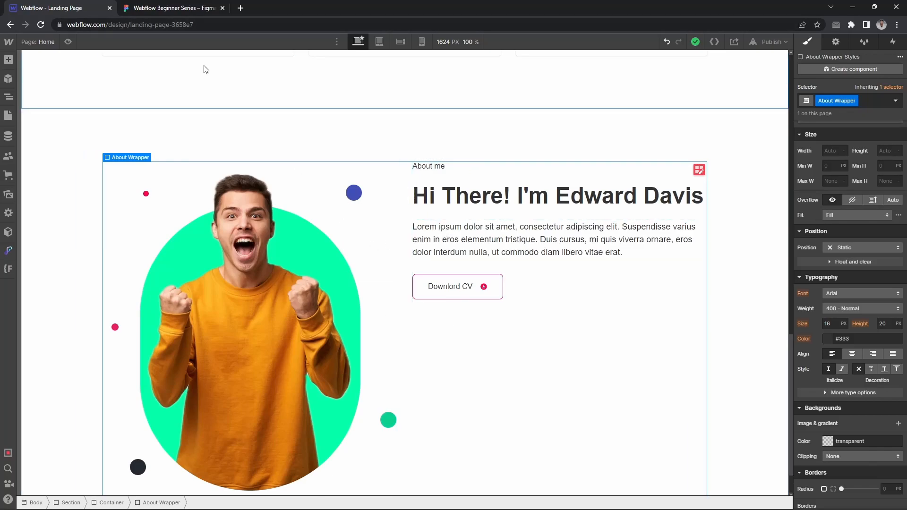
# Set the About Wrapper grid alignment to center so the text column sits beside the portrait.
pyautogui.click(171, 8)
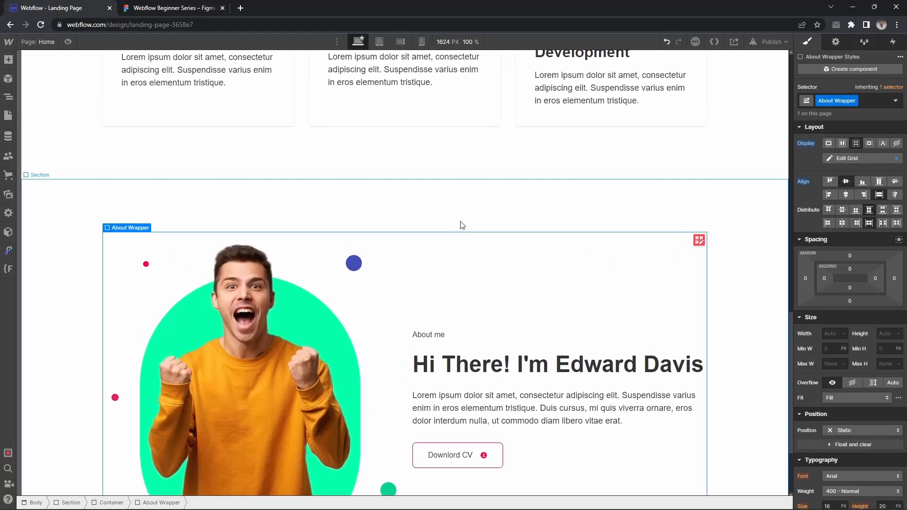
pyautogui.scroll(-3)
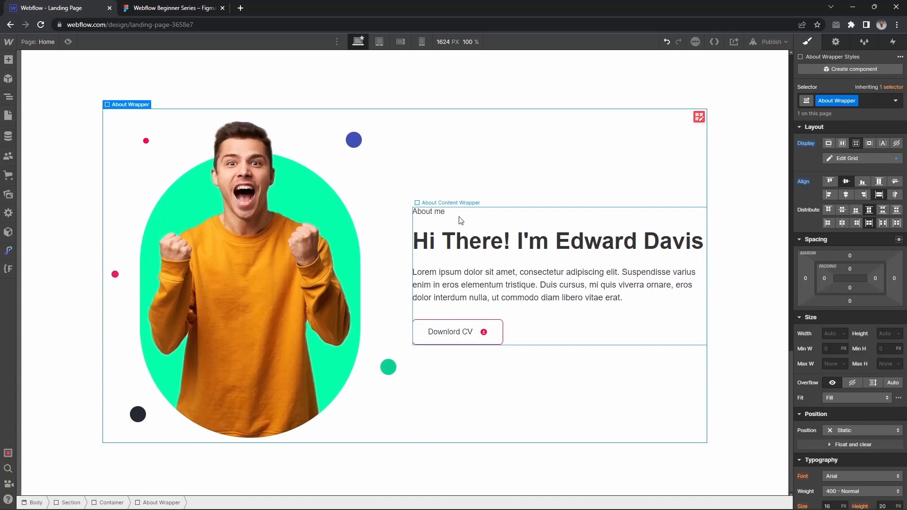
# On Tablet, delete the About Wrapper's second grid column, then check both mobile views.
pyautogui.click(380, 41)
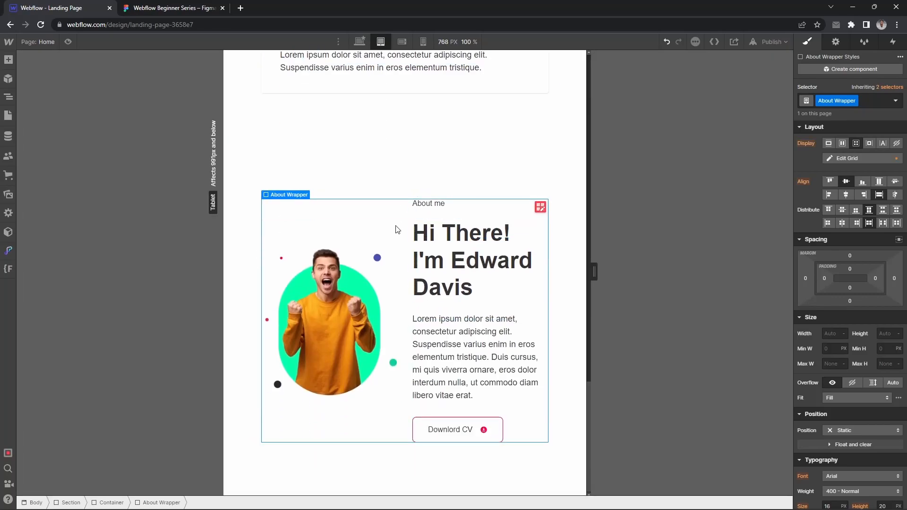
pyautogui.click(846, 158)
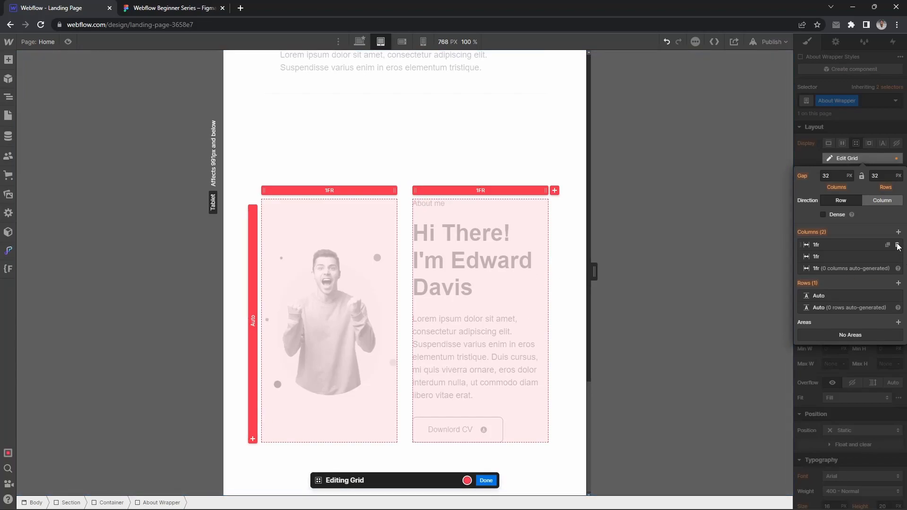
pyautogui.click(897, 244)
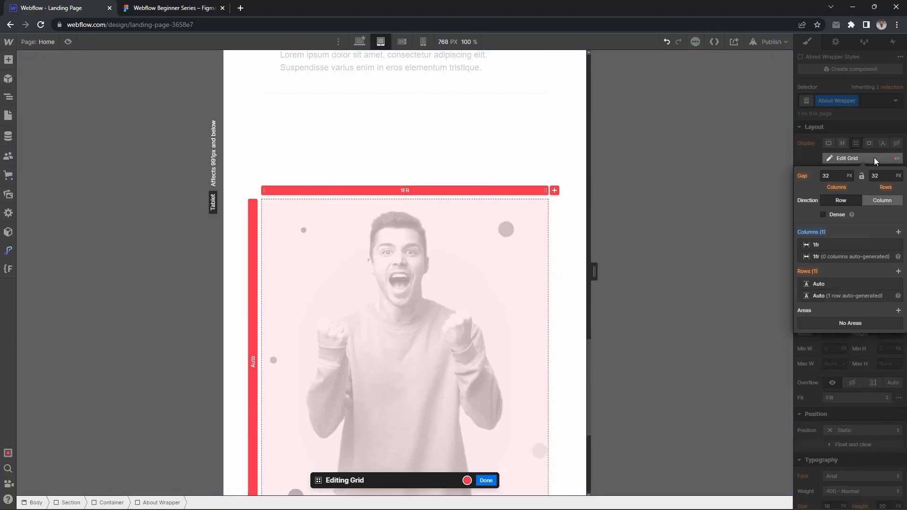
pyautogui.click(485, 480)
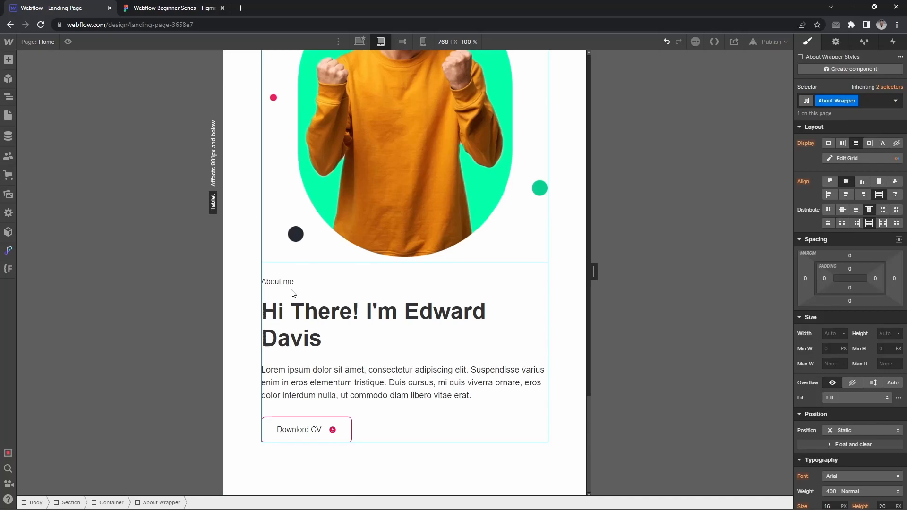
pyautogui.click(402, 41)
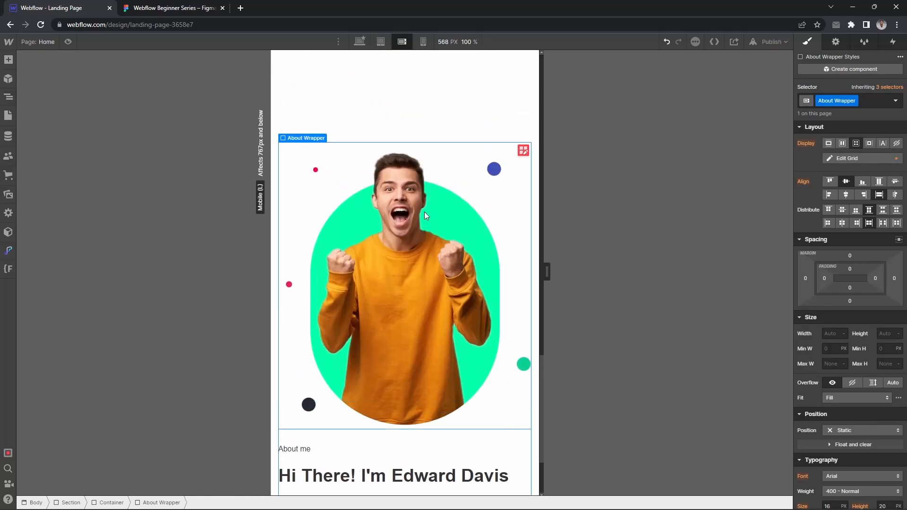
pyautogui.click(423, 41)
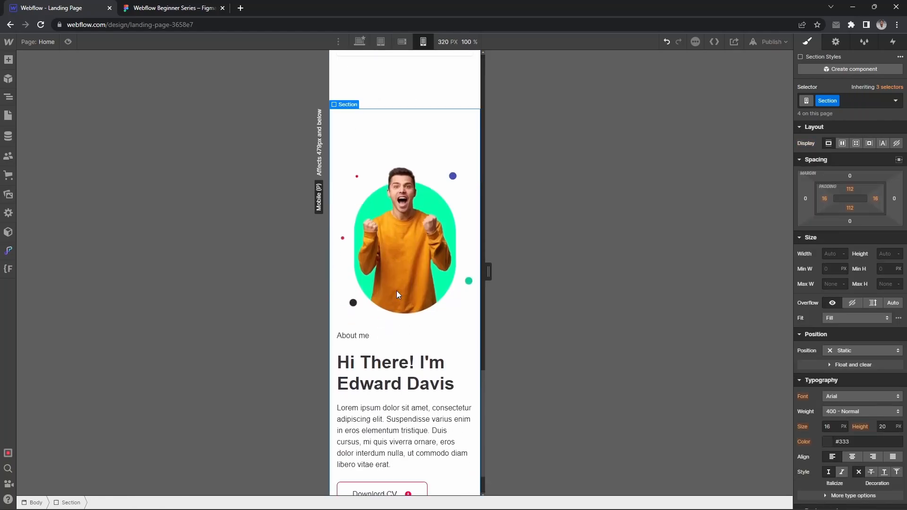
pyautogui.scroll(-3)
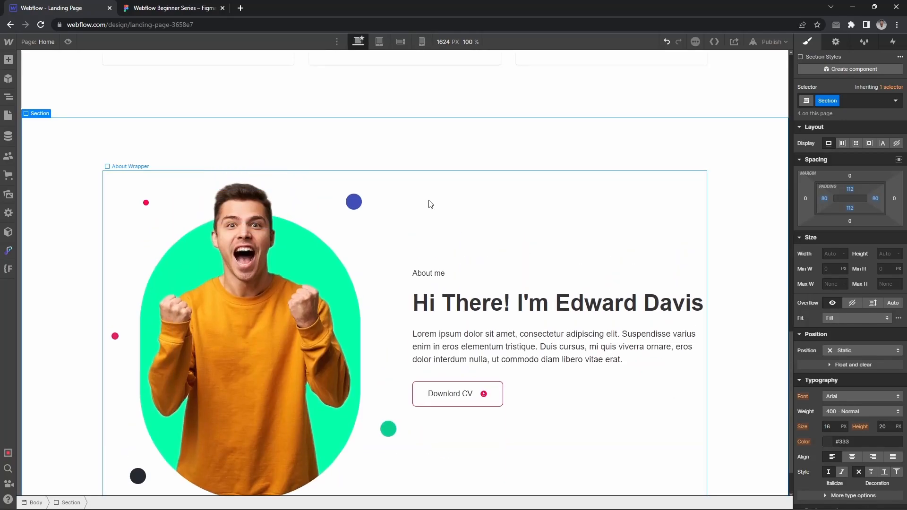
# At Mobile Landscape, set the Section's top and bottom padding to 80px, then return to Desktop.
pyautogui.click(380, 41)
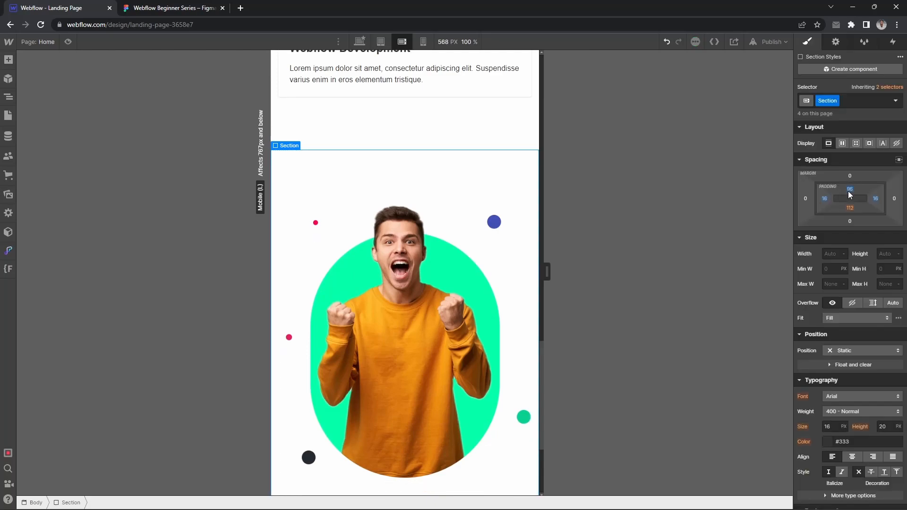
pyautogui.click(849, 208)
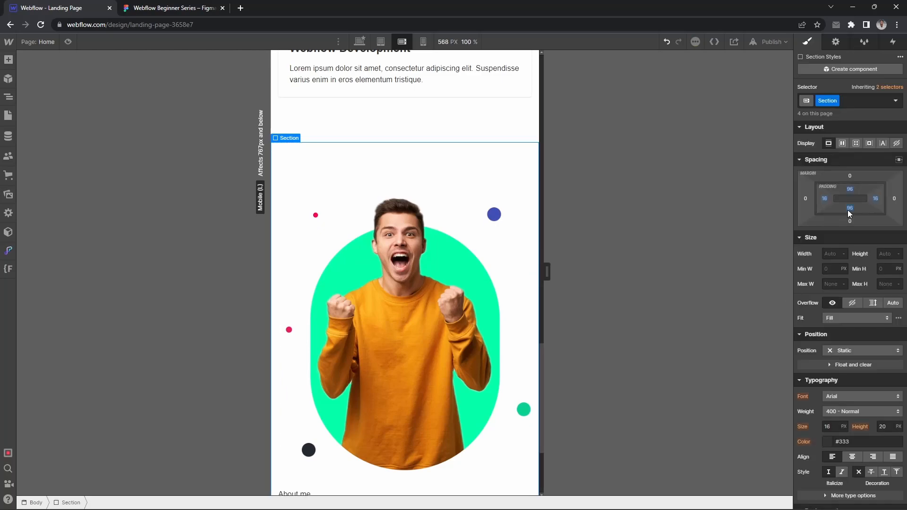
pyautogui.scroll(-3)
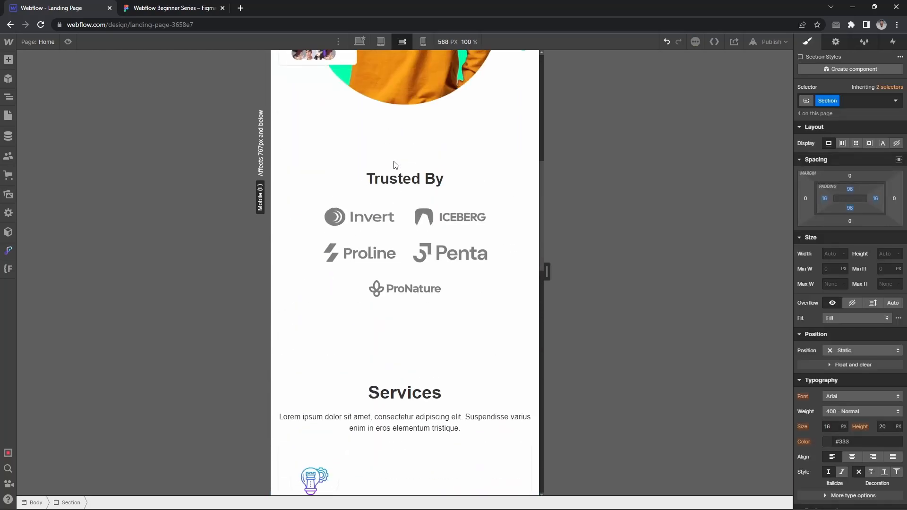
pyautogui.scroll(3)
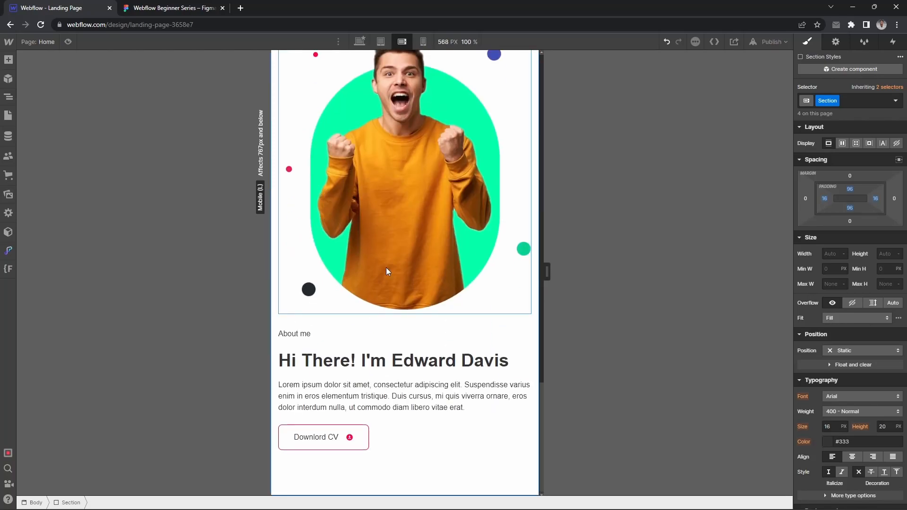
pyautogui.click(849, 189)
pyautogui.write('80')
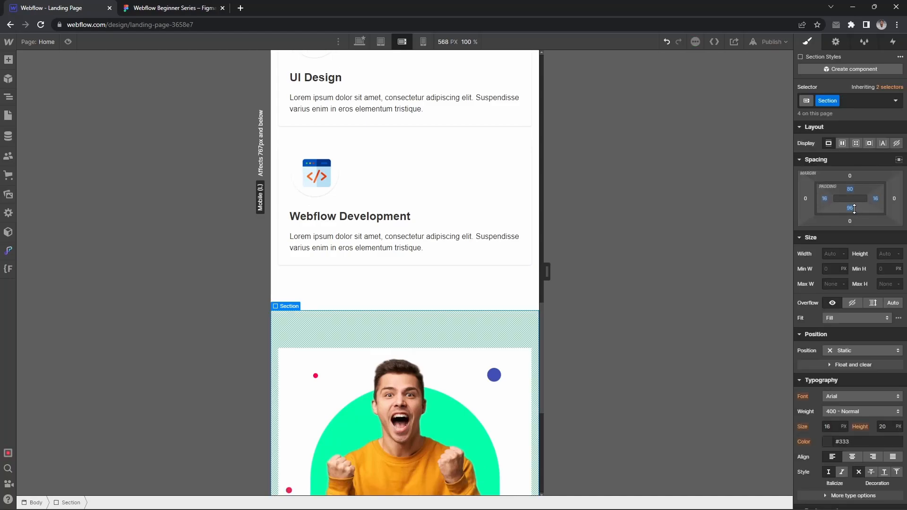
pyautogui.click(850, 208)
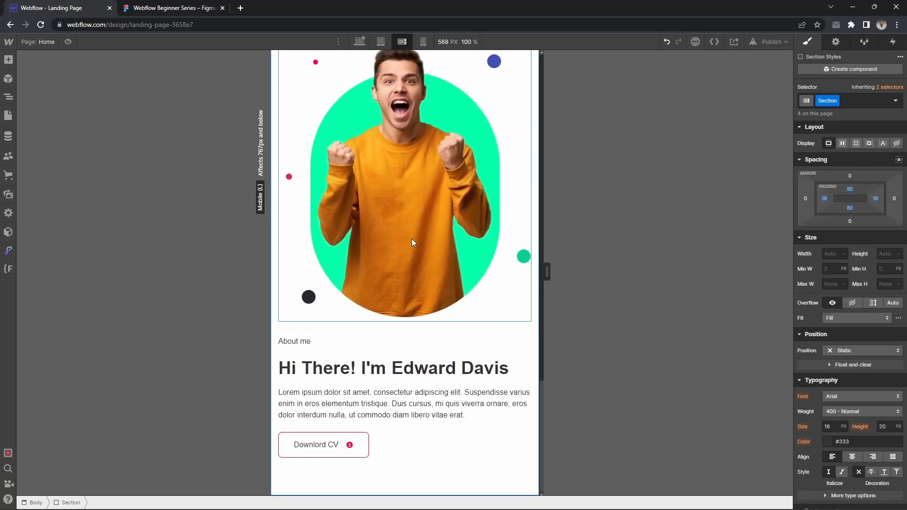
pyautogui.click(358, 41)
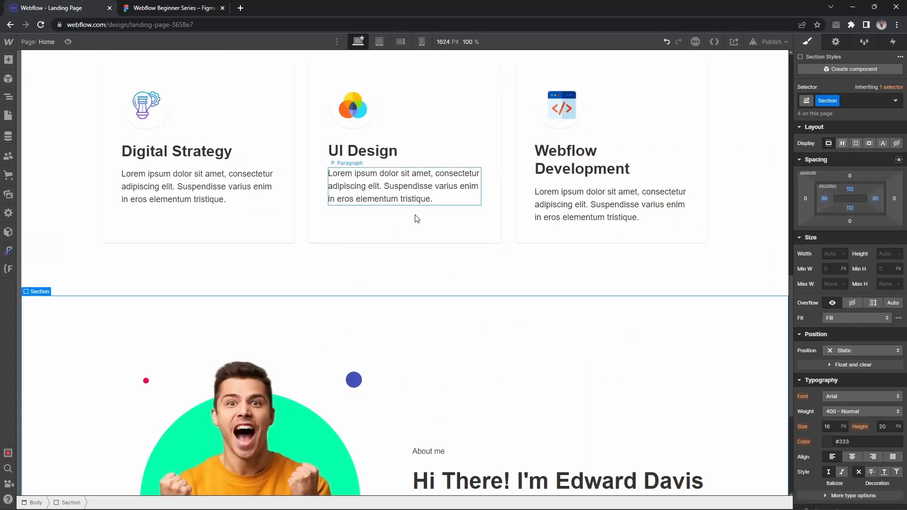
pyautogui.scroll(-3)
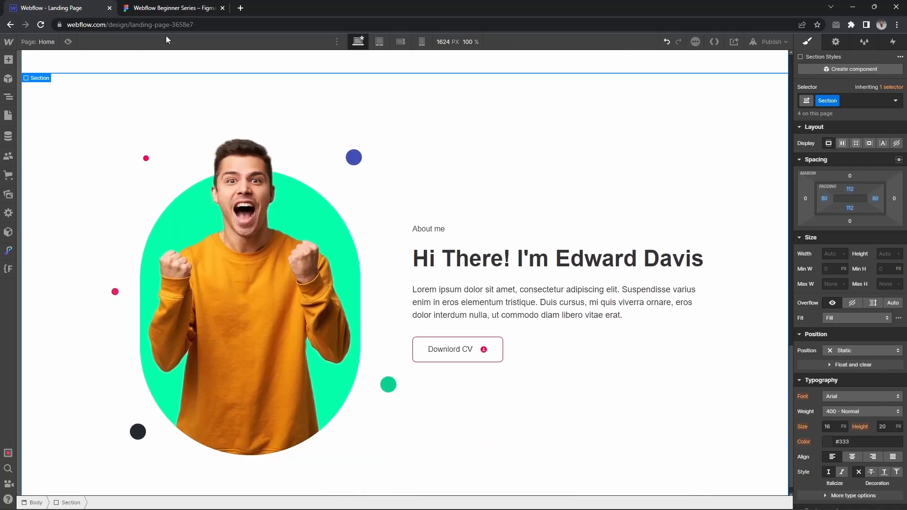
pyautogui.click(171, 7)
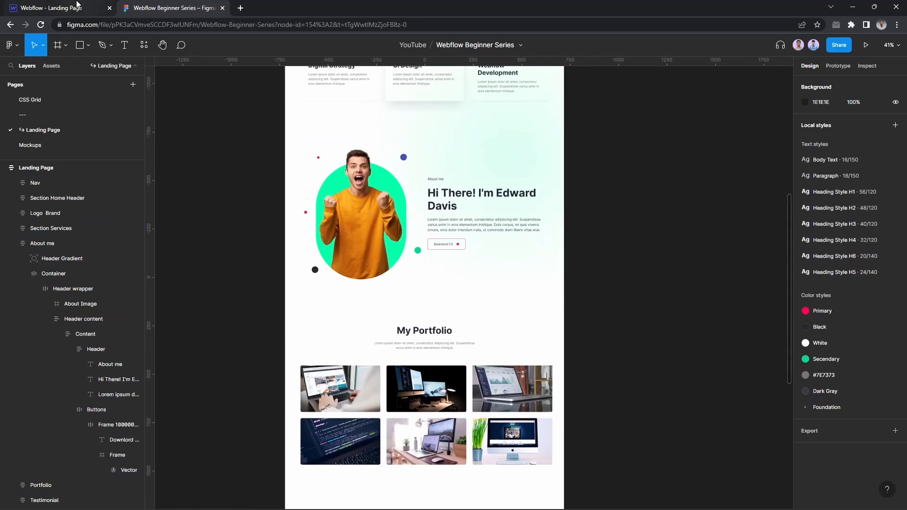
pyautogui.click(55, 7)
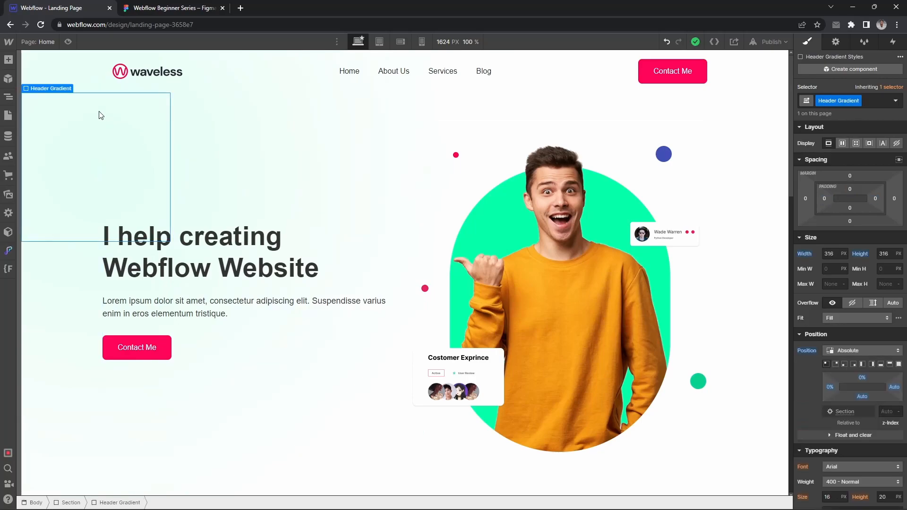
# Copy the Header Gradient div in the Navigator and paste it into the About Me section.
pyautogui.click(8, 95)
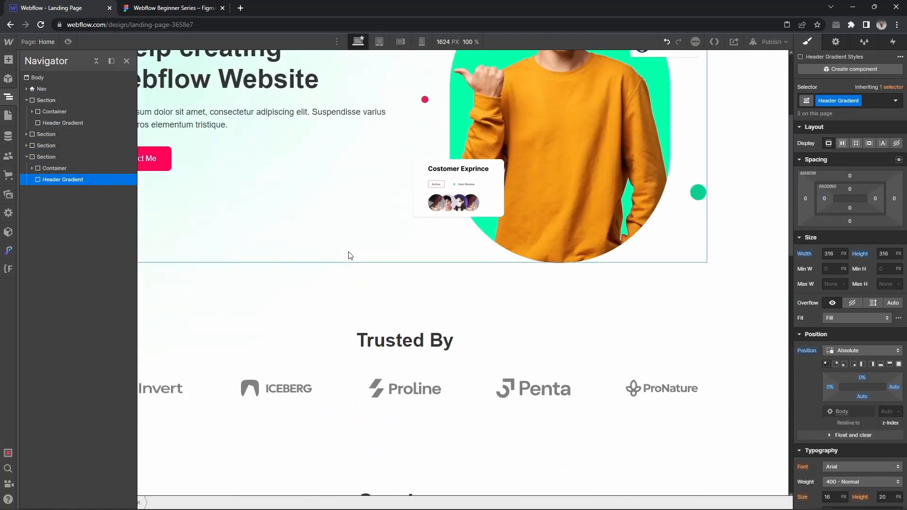
pyautogui.click(45, 157)
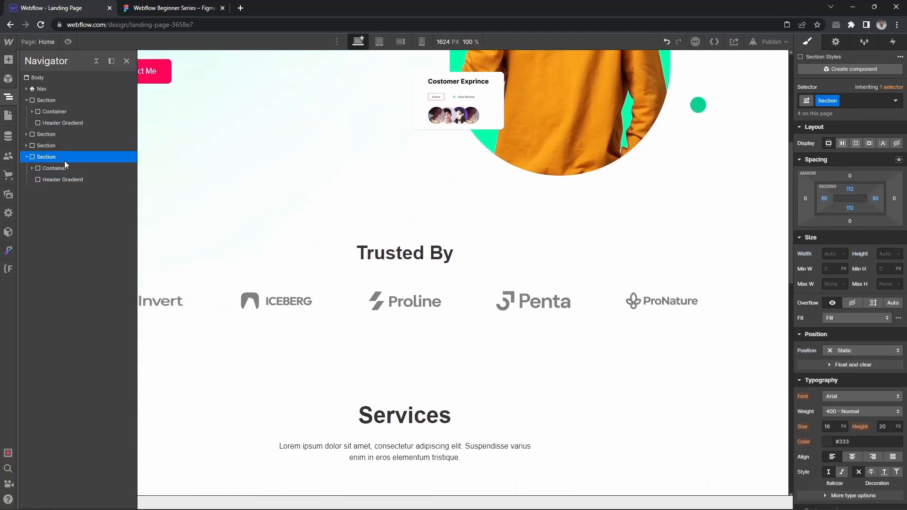
pyautogui.click(63, 179)
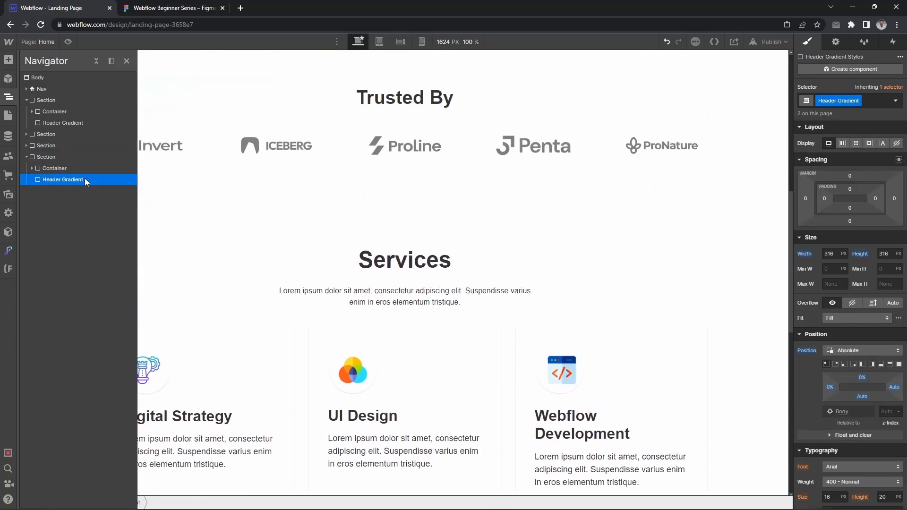
pyautogui.scroll(3)
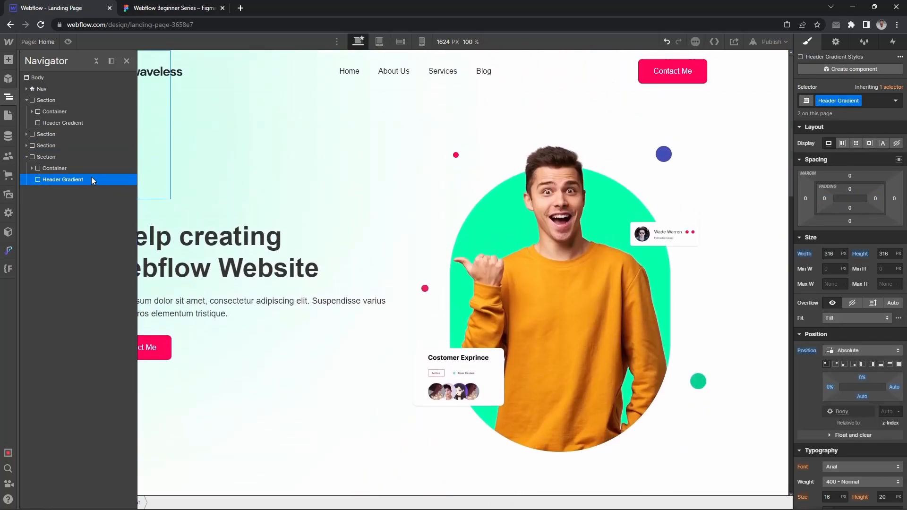
pyautogui.moveTo(79, 191)
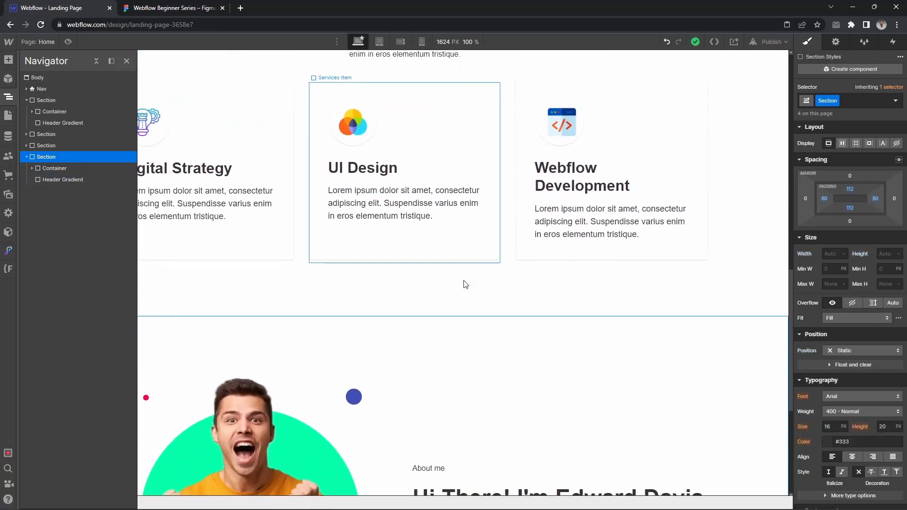
pyautogui.scroll(-3)
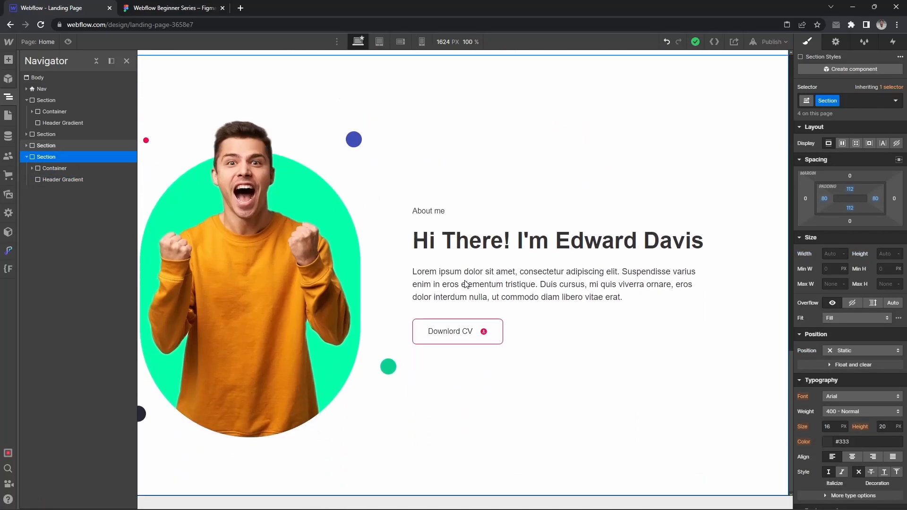
pyautogui.write('About')
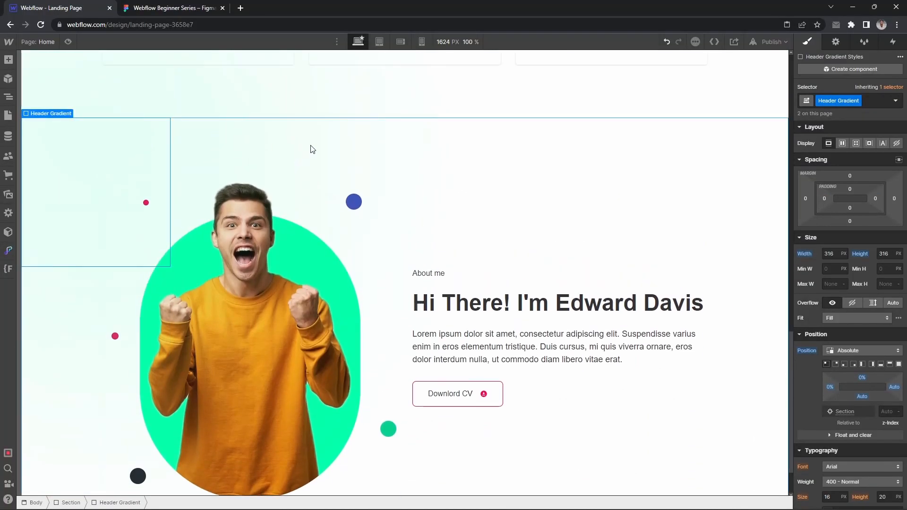
# After checking the Figma design, add a 'Right' combo class to the Header Gradient shape.
pyautogui.click(171, 8)
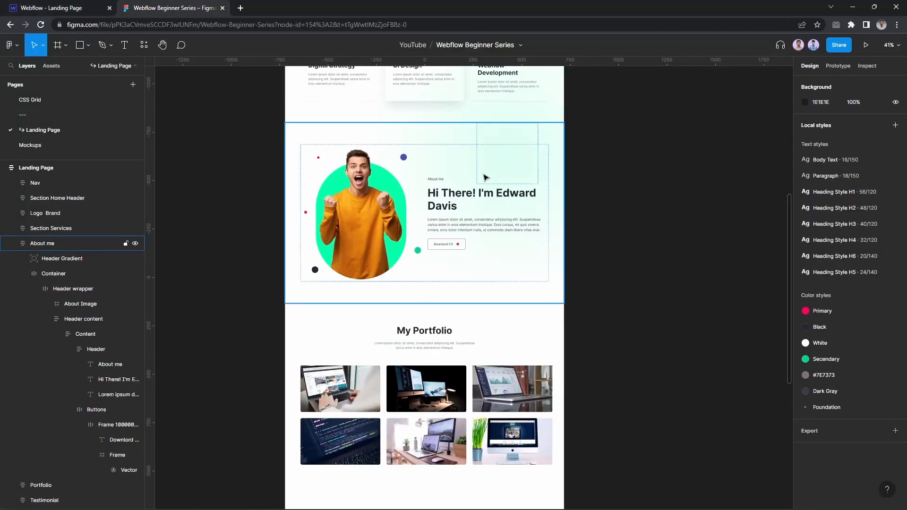
pyautogui.click(55, 7)
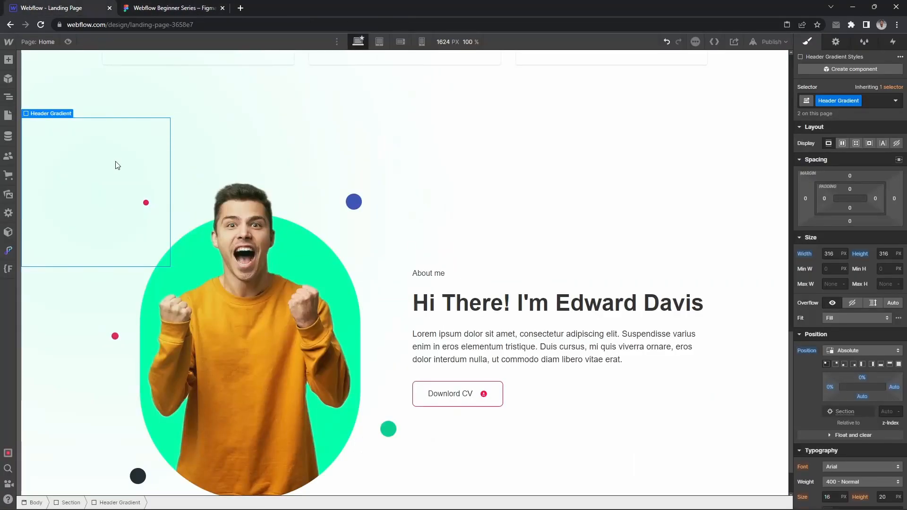
pyautogui.click(850, 100)
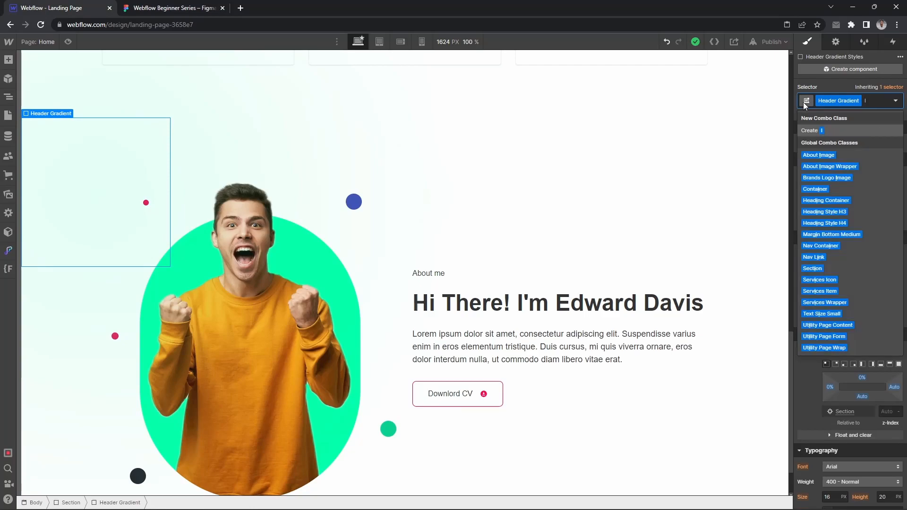
pyautogui.write('Right')
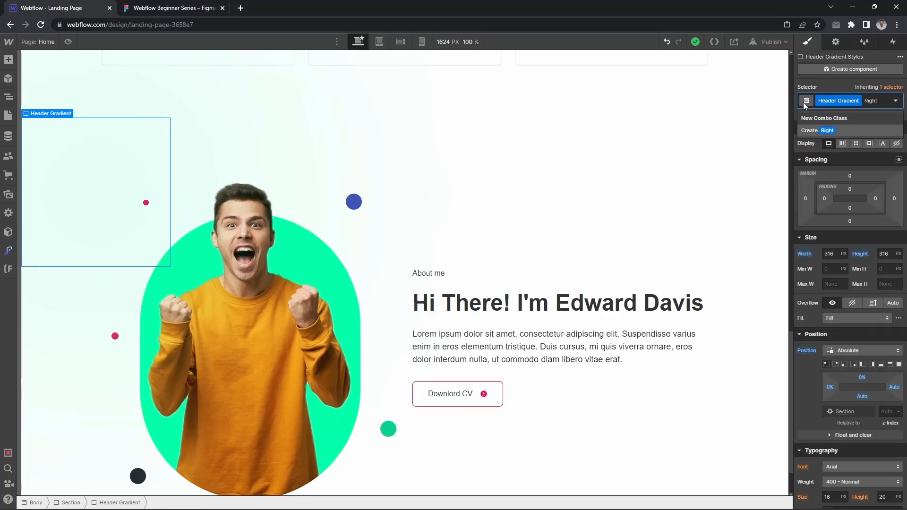
pyautogui.click(827, 130)
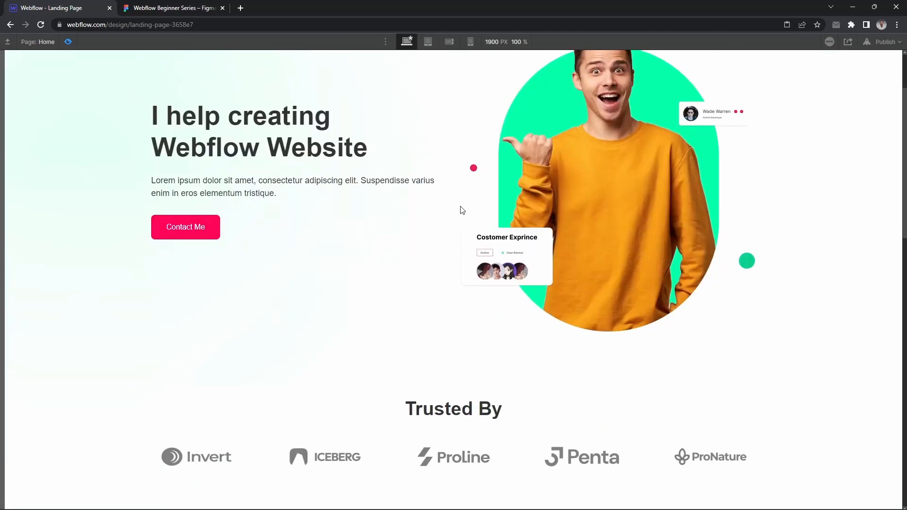
# Scroll the preview down to the About Me section beside the Edward Davis heading.
pyautogui.scroll(-3)
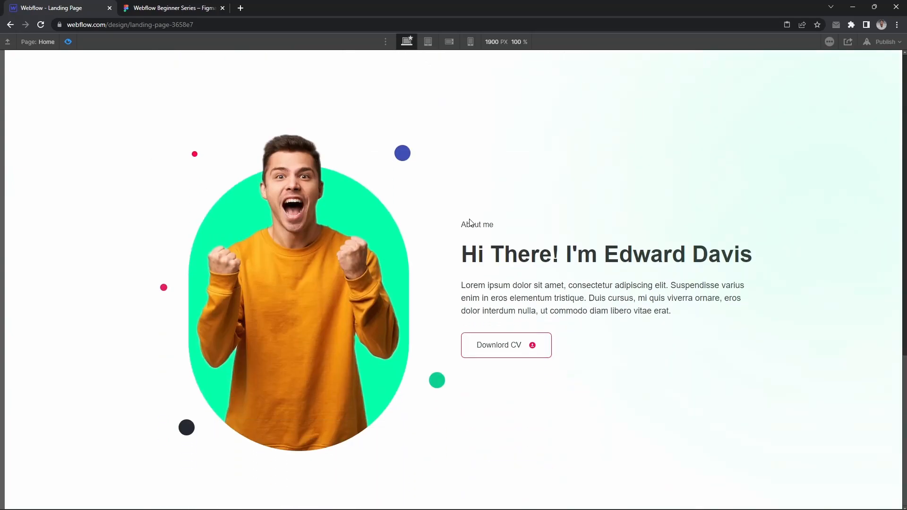
pyautogui.moveTo(488, 354)
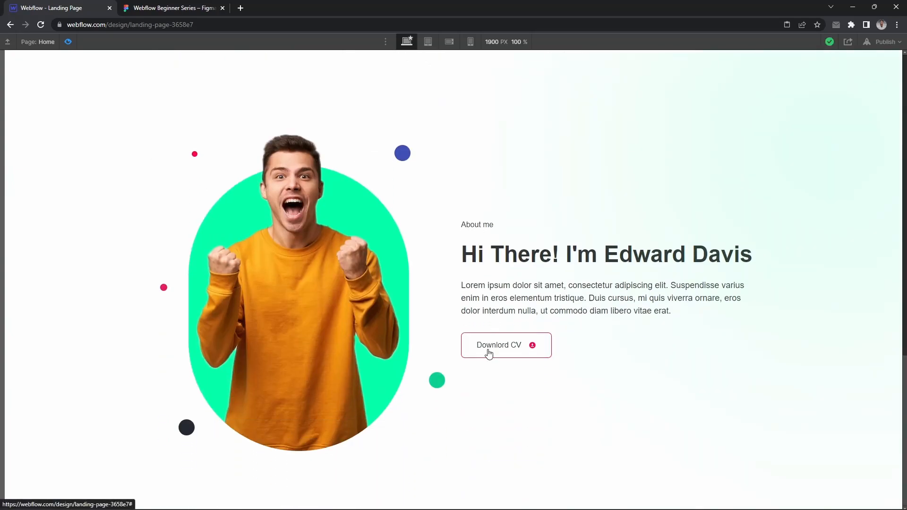
pyautogui.moveTo(342, 293)
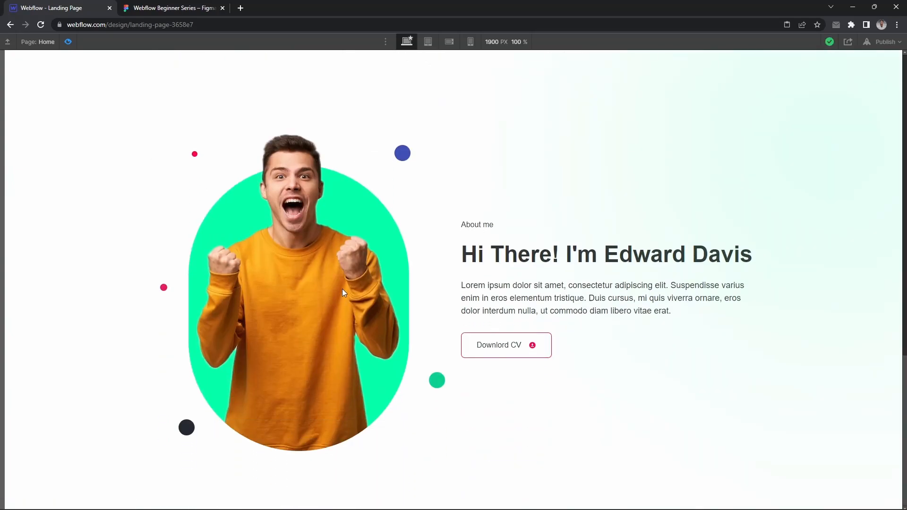
pyautogui.moveTo(173, 110)
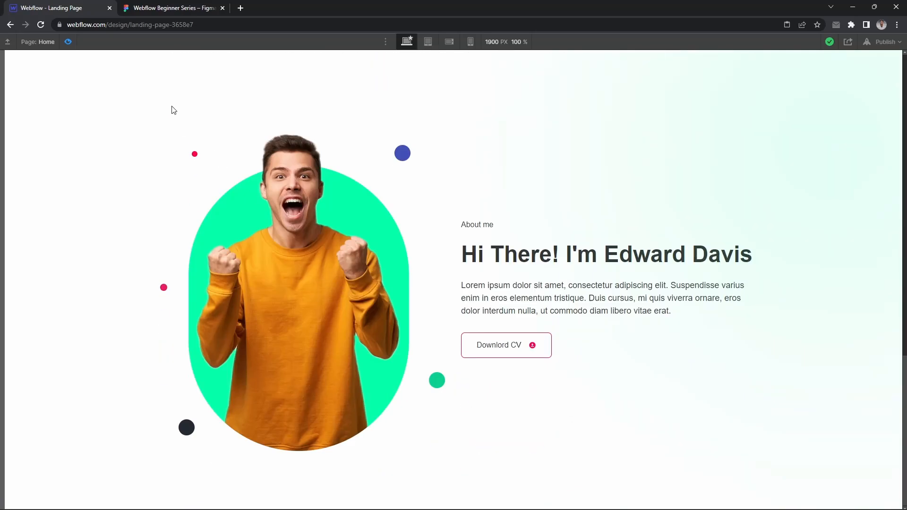